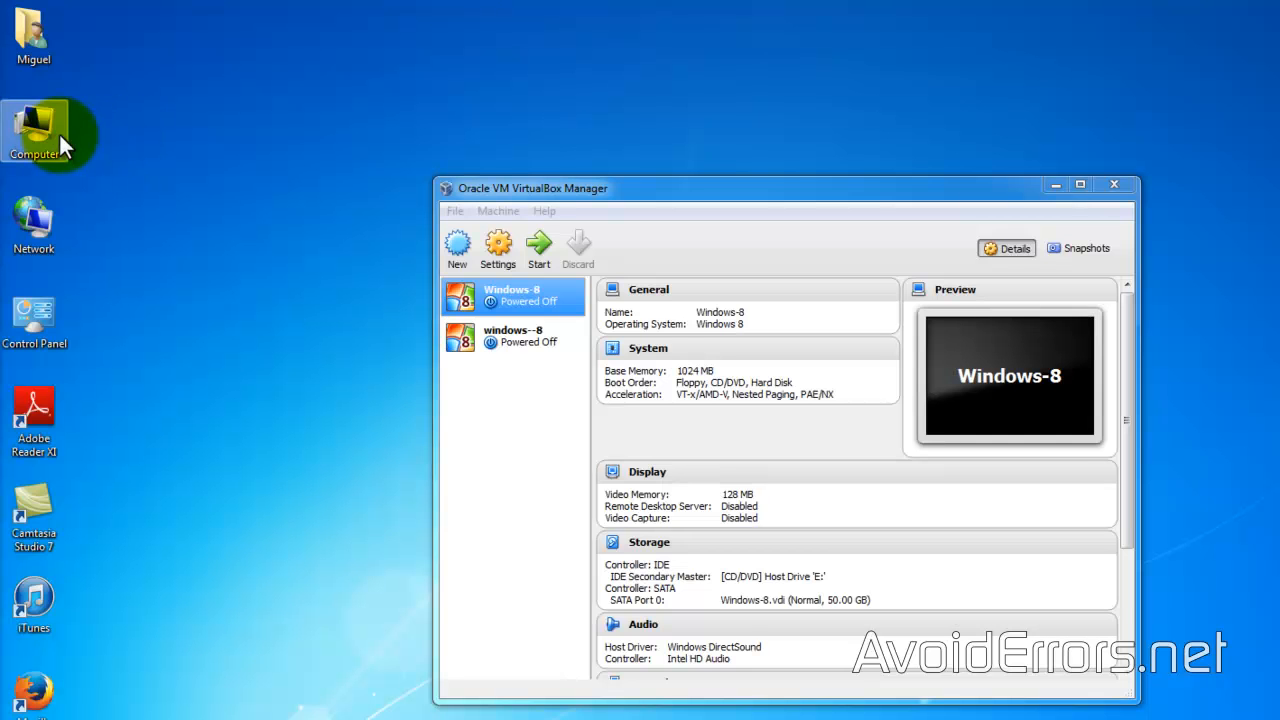
# - Browse the Removable Disk (G:) flash drive from Computer, showing its New folder
pyautogui.doubleClick(34, 124)
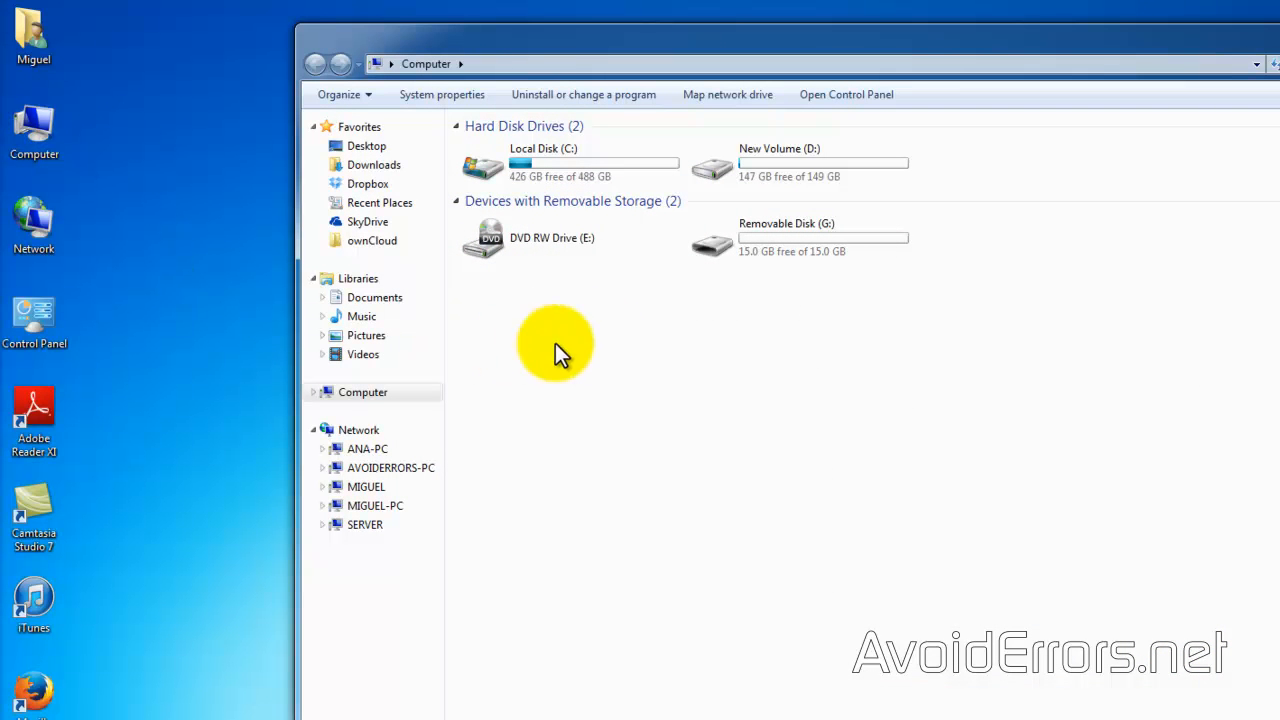
pyautogui.doubleClick(786, 236)
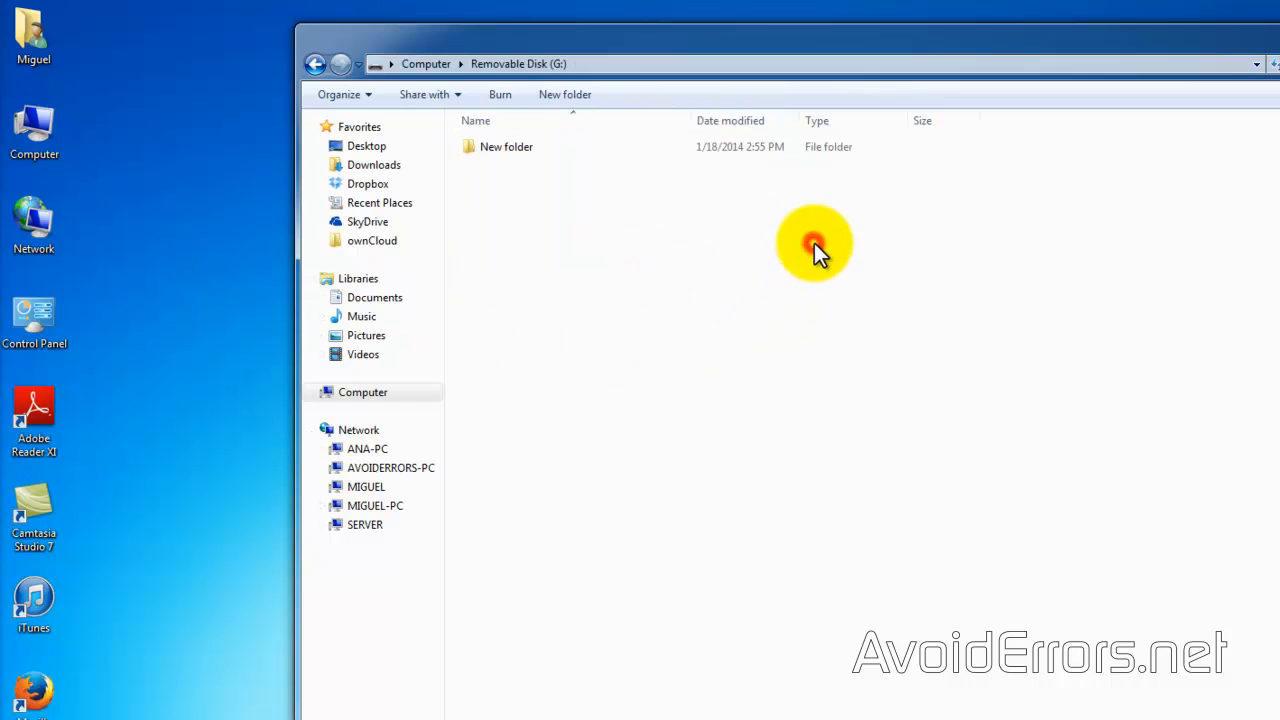
pyautogui.moveTo(504, 198)
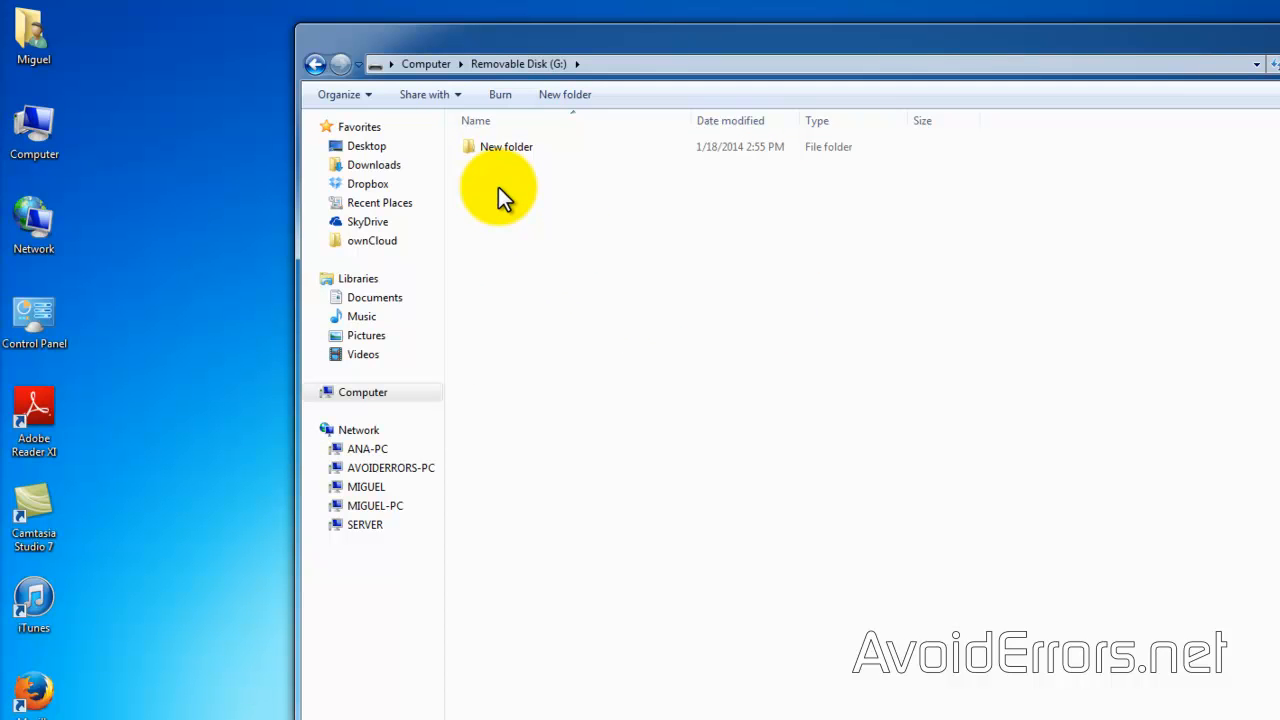
pyautogui.moveTo(504, 196)
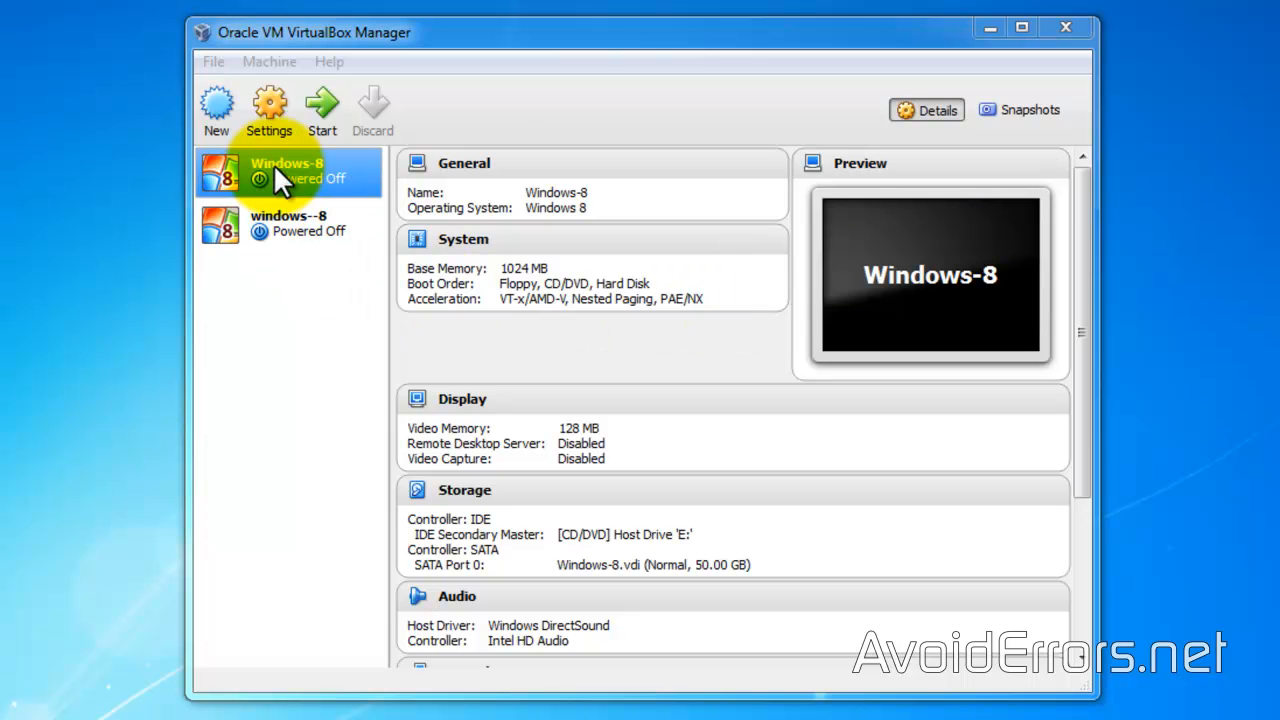
pyautogui.moveTo(268, 110)
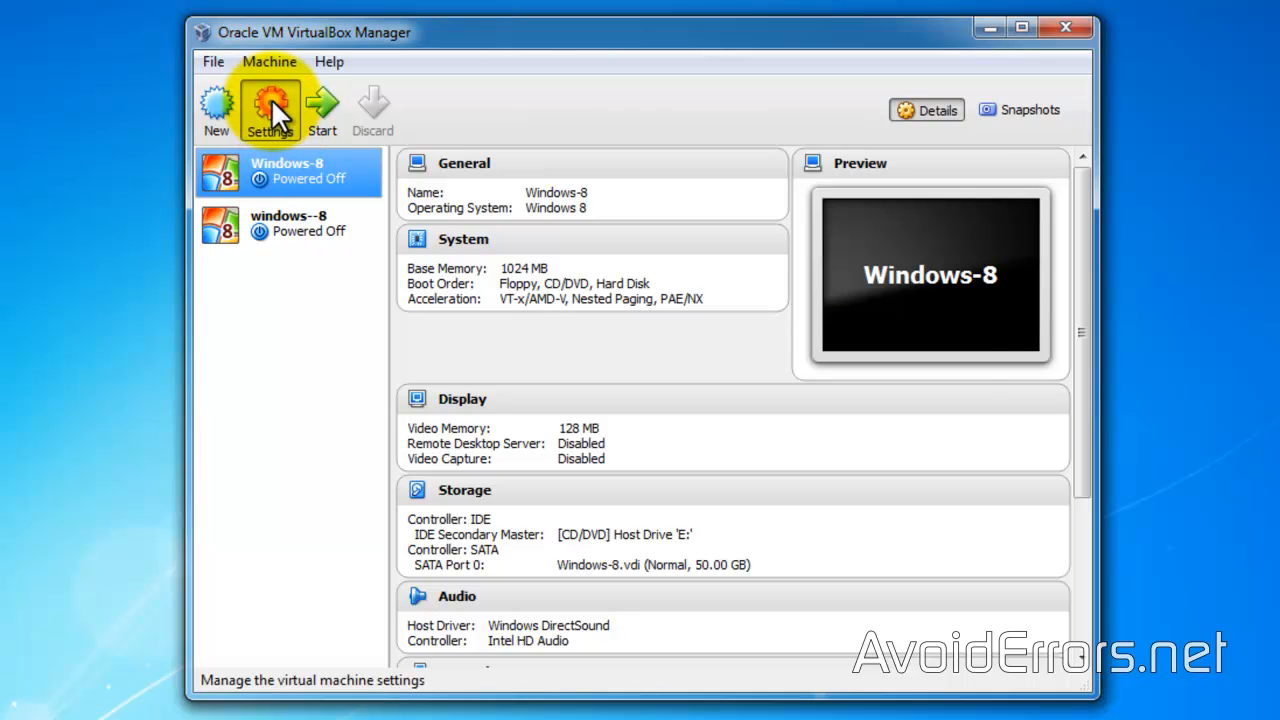
# - Add a General USB Flash Disk [1100] filter to Windows-8, enable USB 2.0 (EHCI), and view the filter details
pyautogui.click(268, 108)
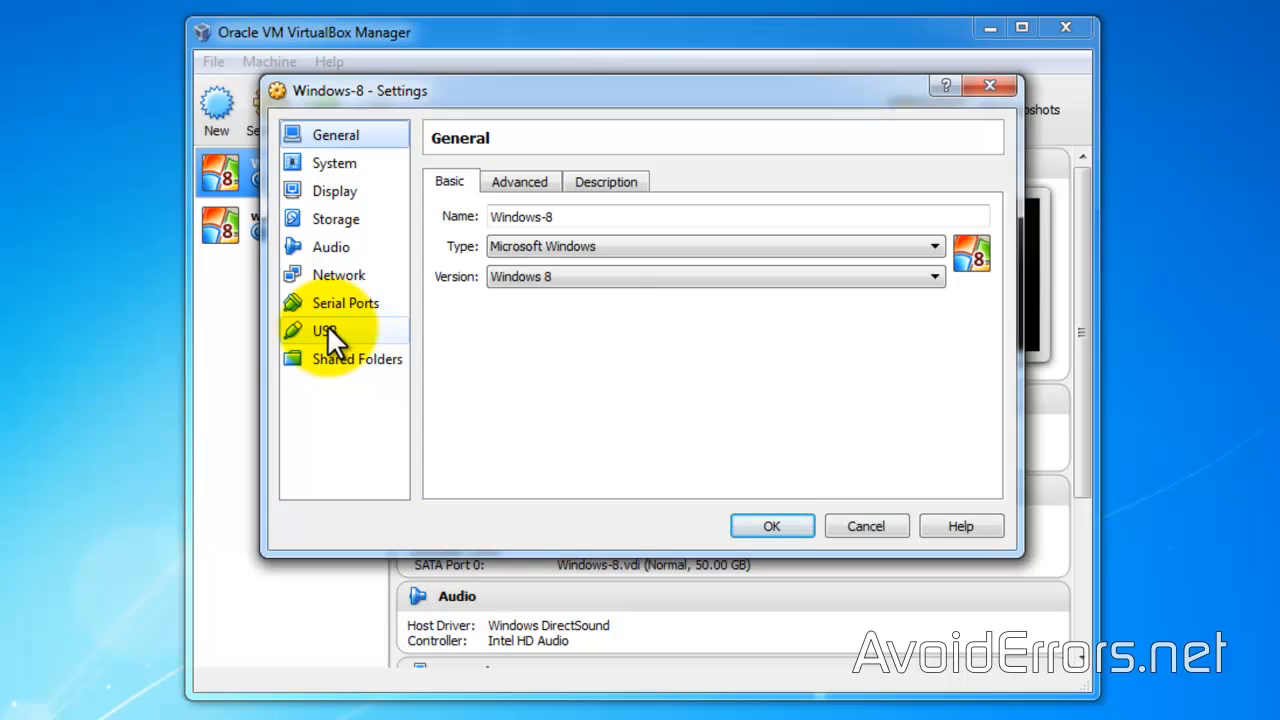
pyautogui.click(324, 330)
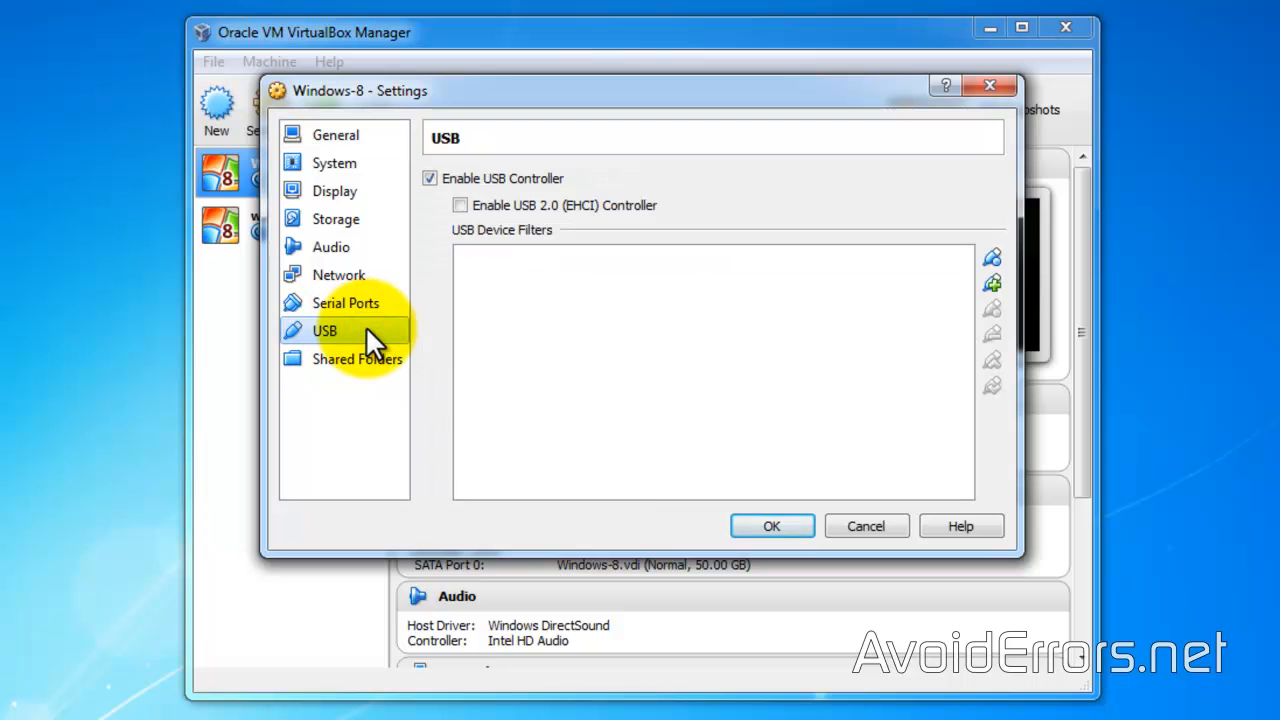
pyautogui.moveTo(992, 284)
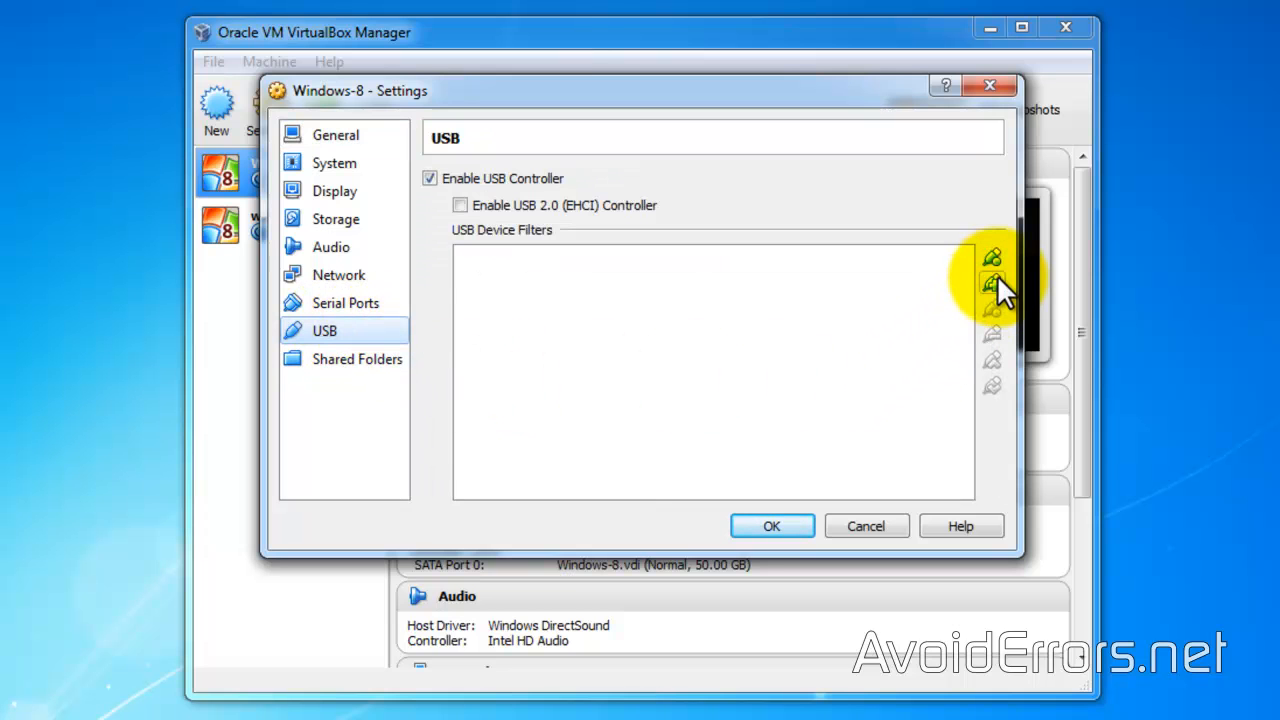
pyautogui.click(992, 284)
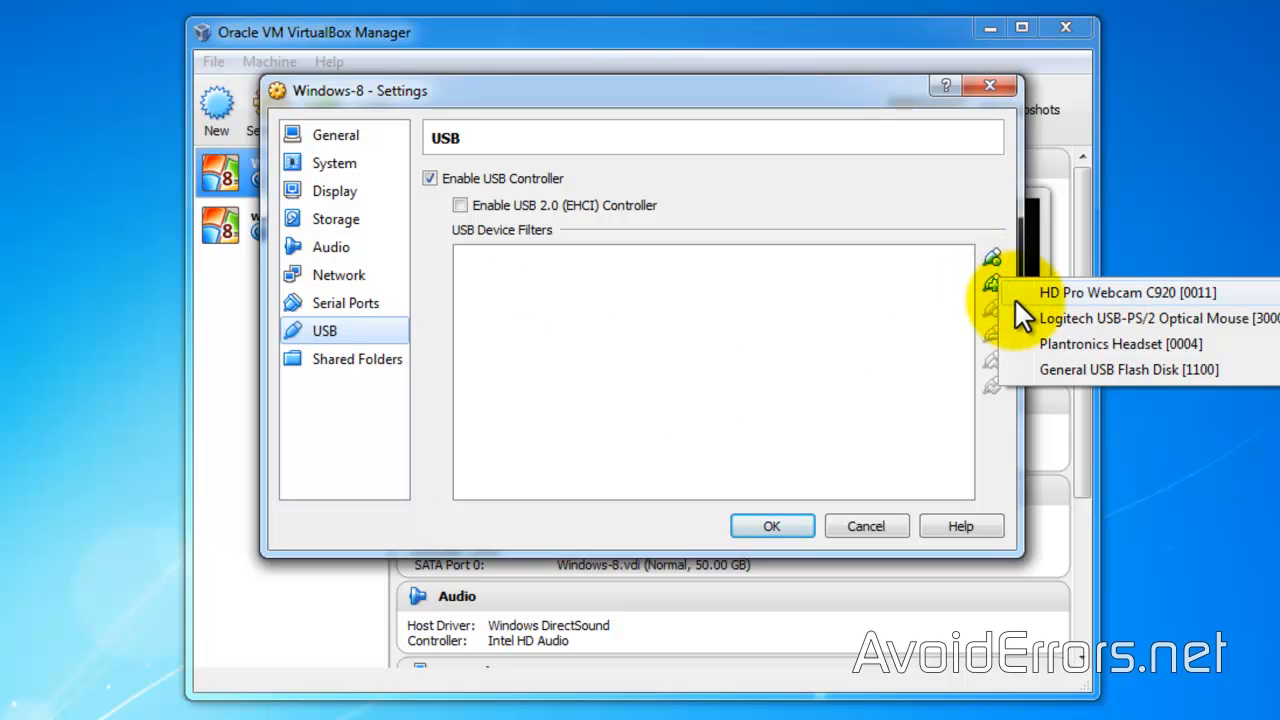
pyautogui.click(1128, 368)
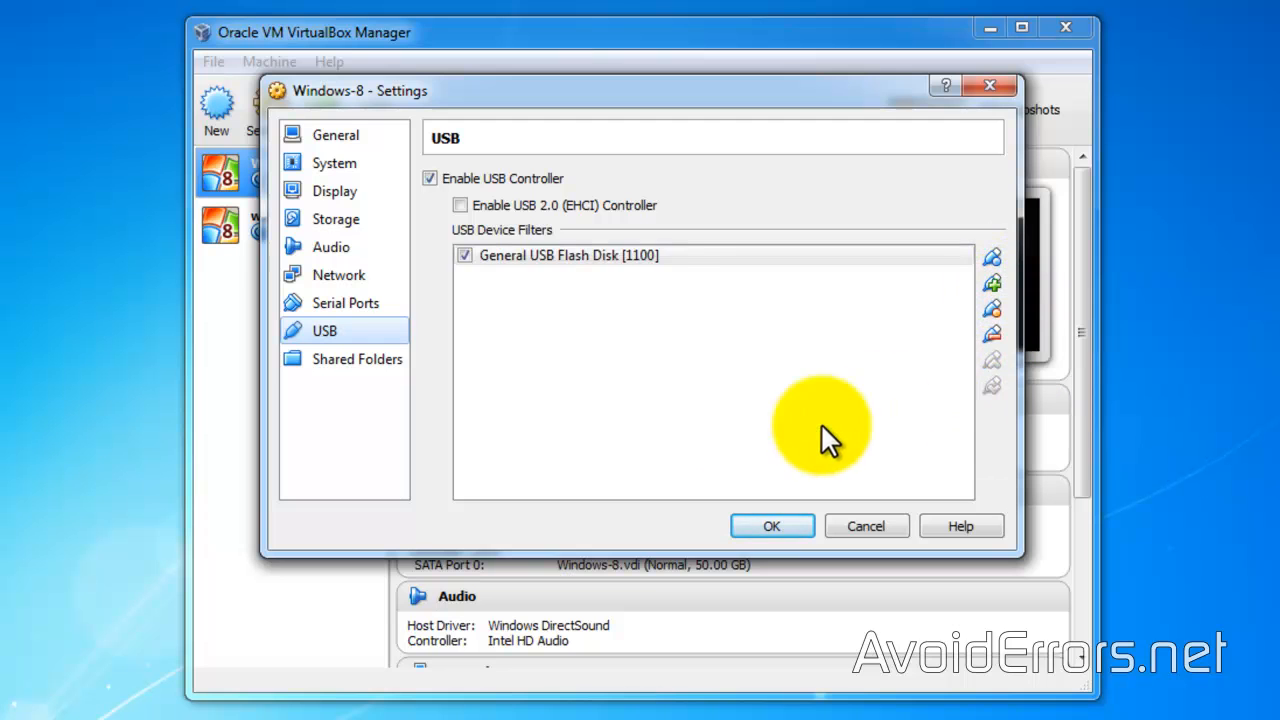
pyautogui.moveTo(418, 262)
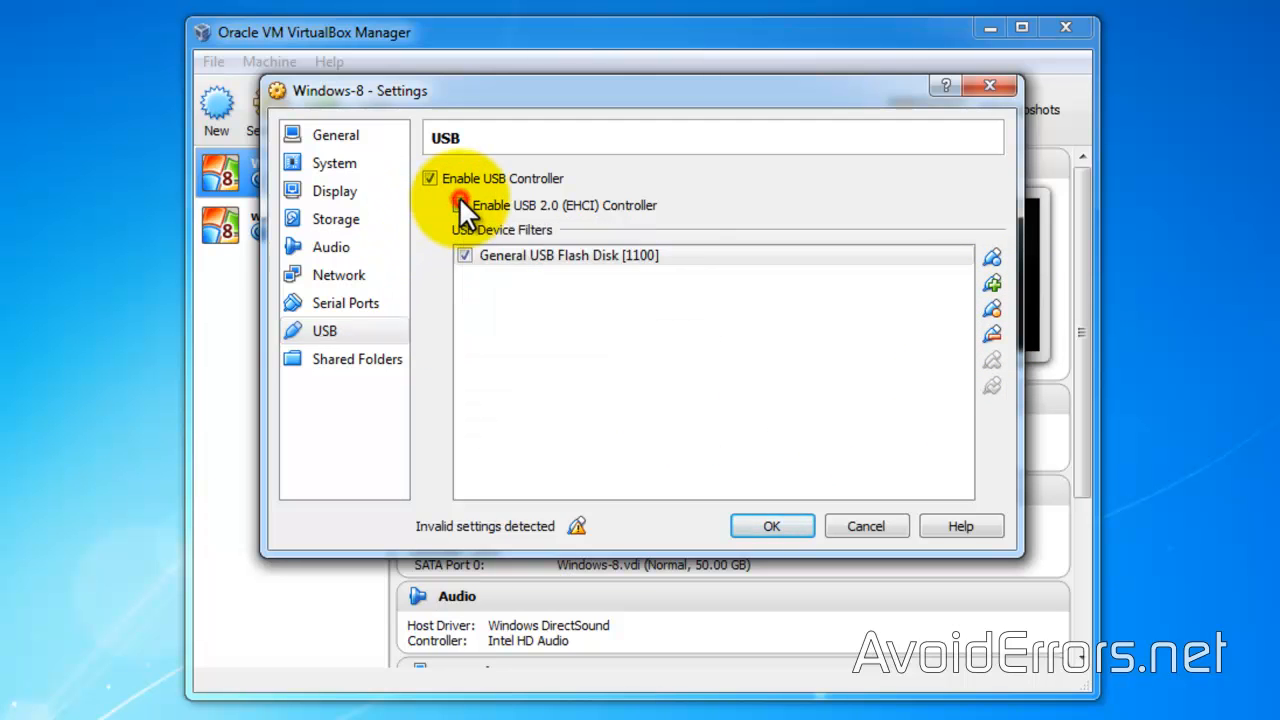
pyautogui.click(462, 204)
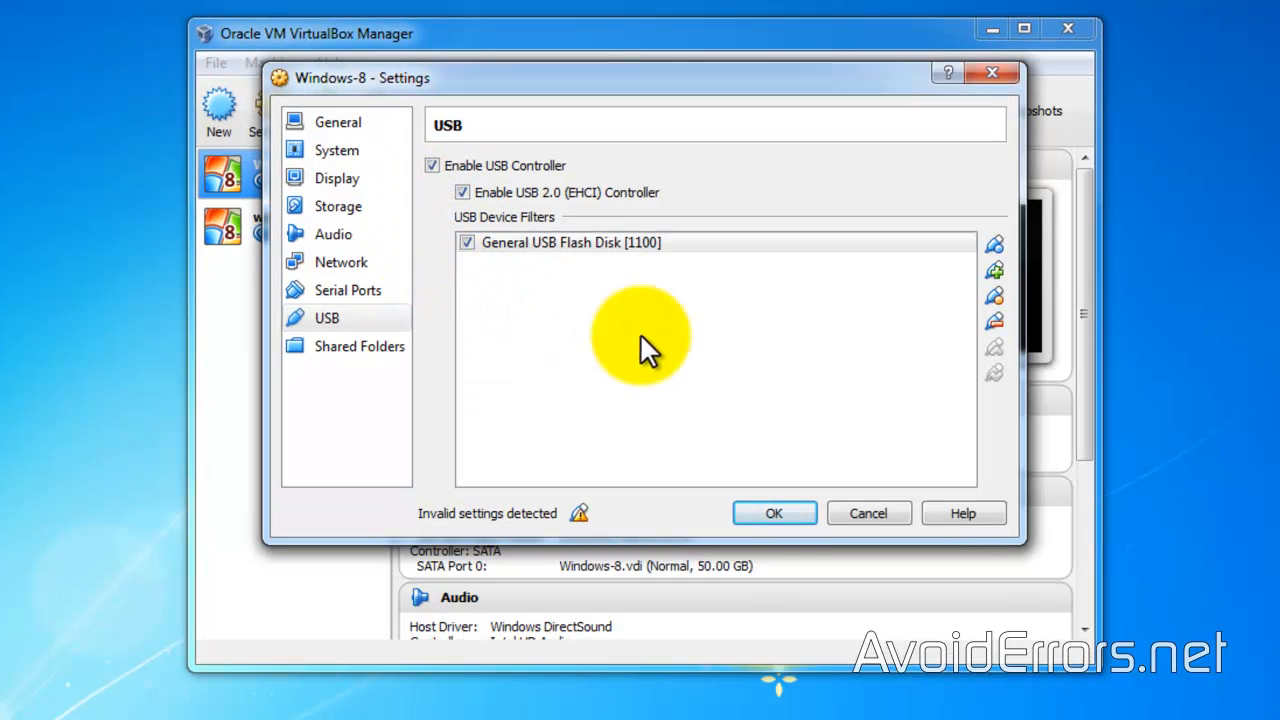
pyautogui.click(994, 296)
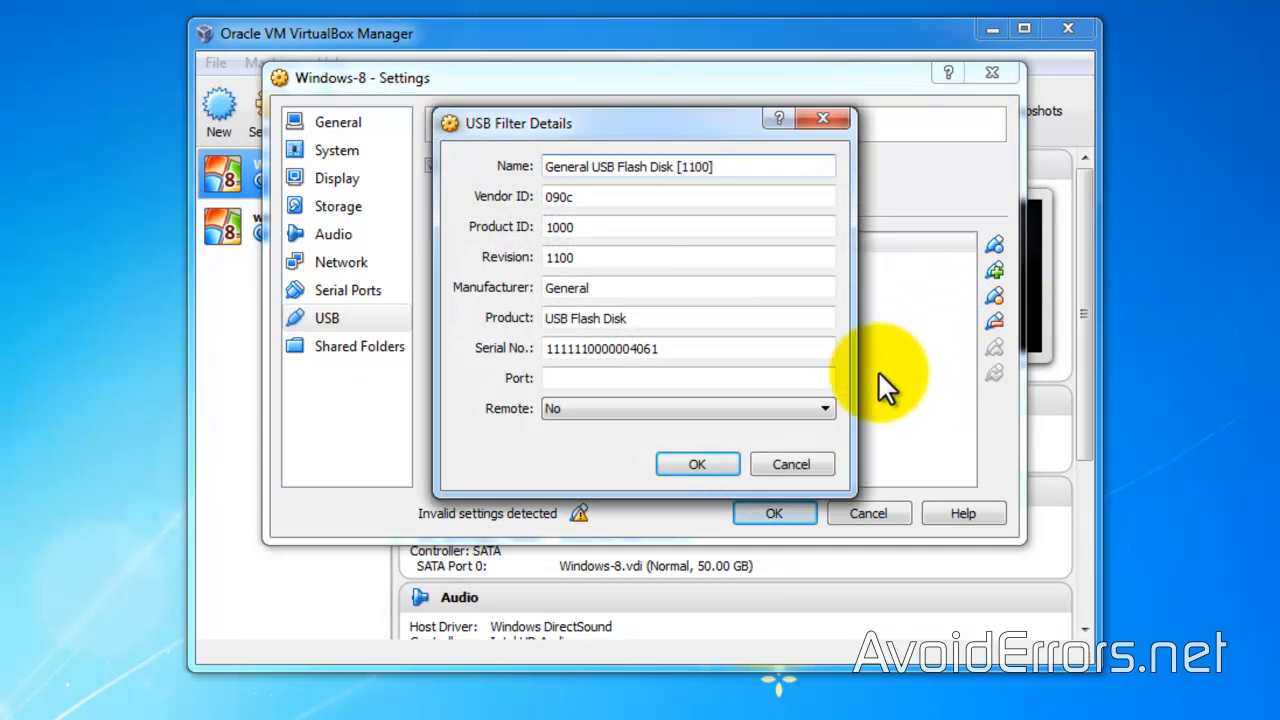
# - Set the flash disk filter's Remote option to Yes and confirm
pyautogui.click(822, 408)
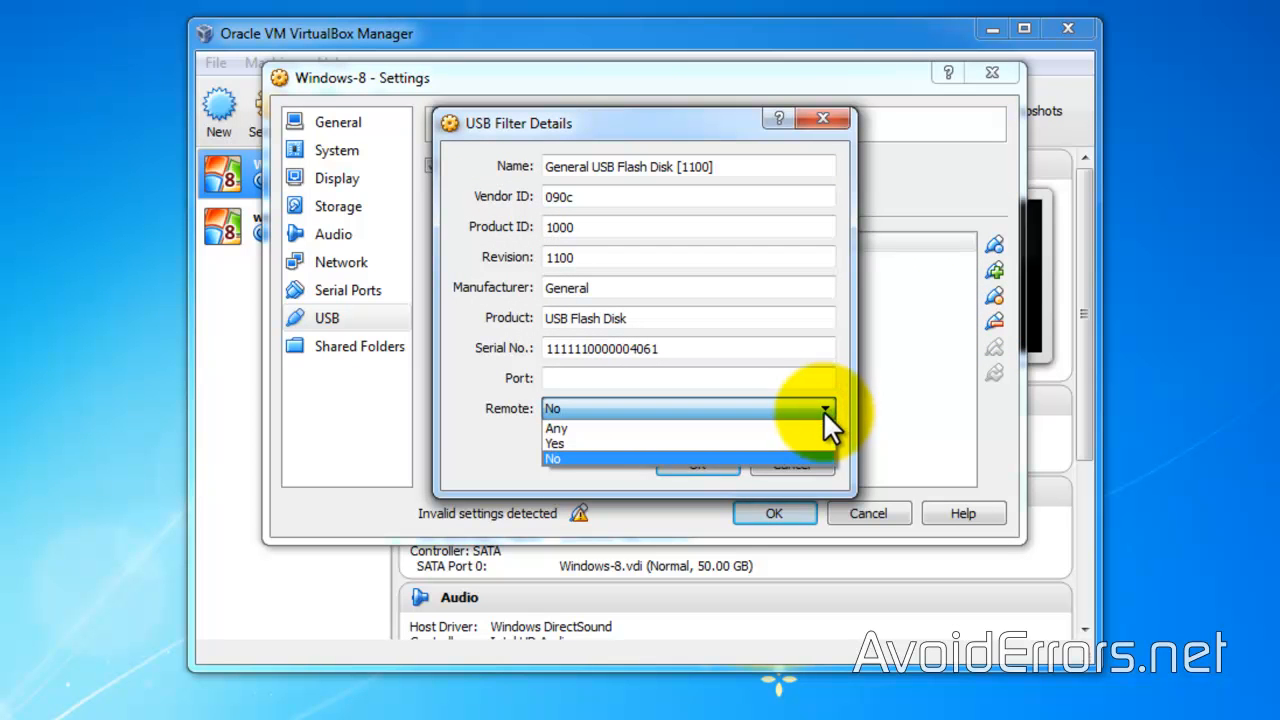
pyautogui.click(556, 444)
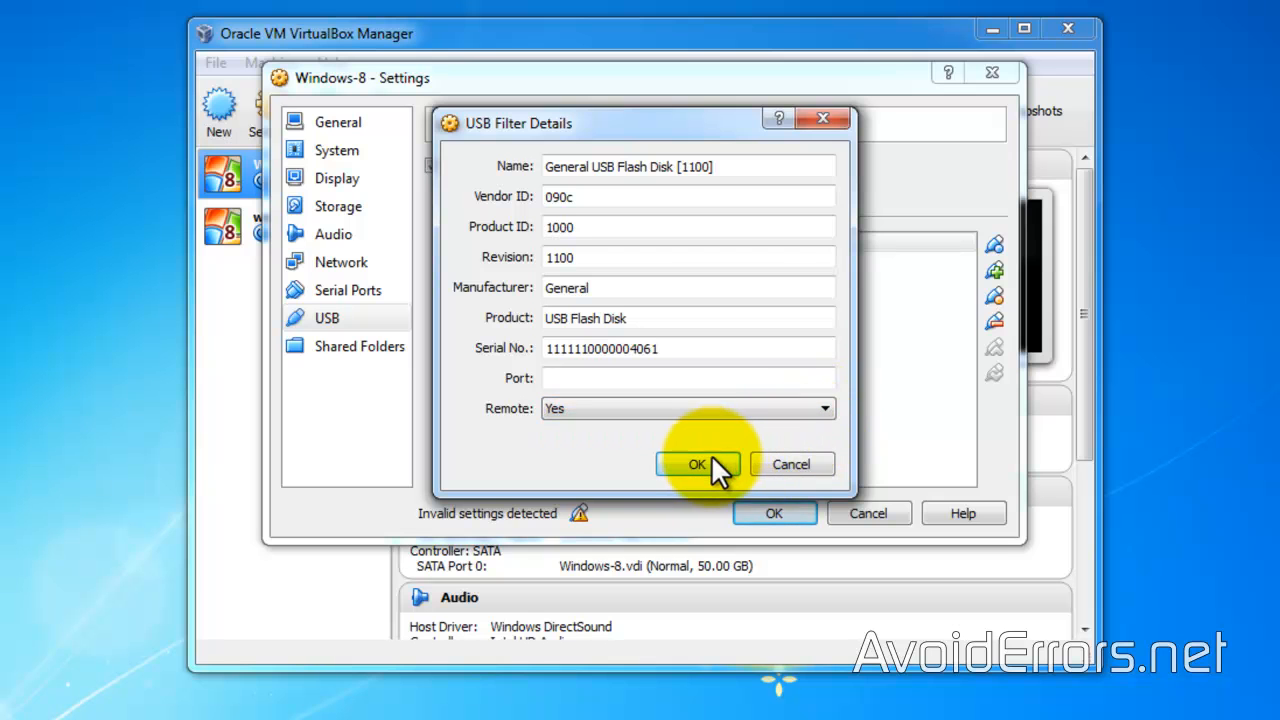
pyautogui.click(696, 464)
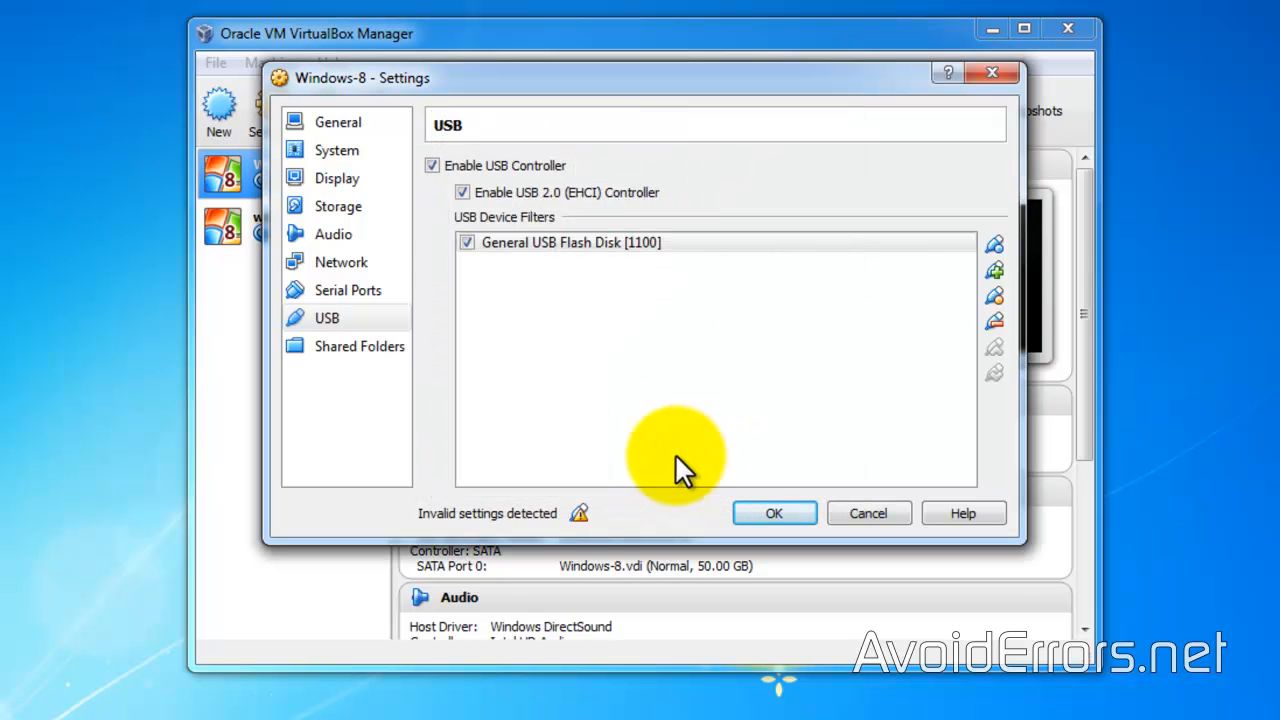
pyautogui.moveTo(436, 260)
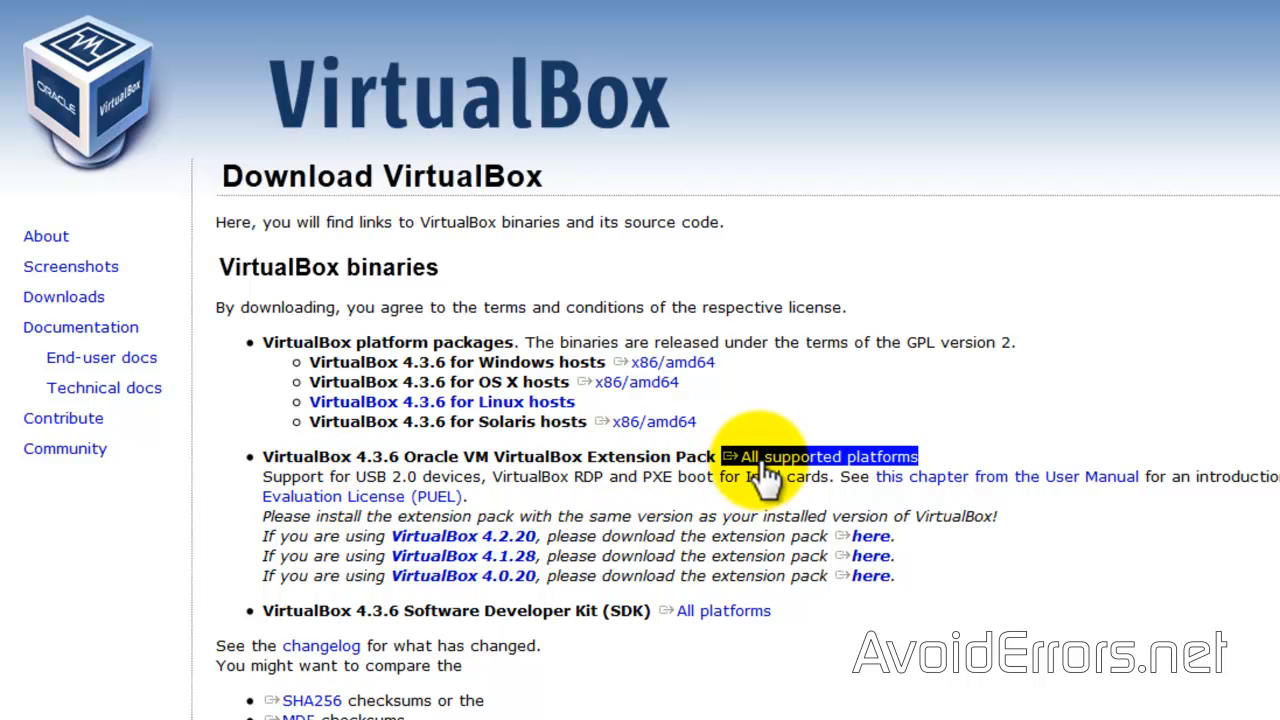
# - Download the VirtualBox 4.3.6 Extension Pack for all platforms, saving the file to disk
pyautogui.click(836, 456)
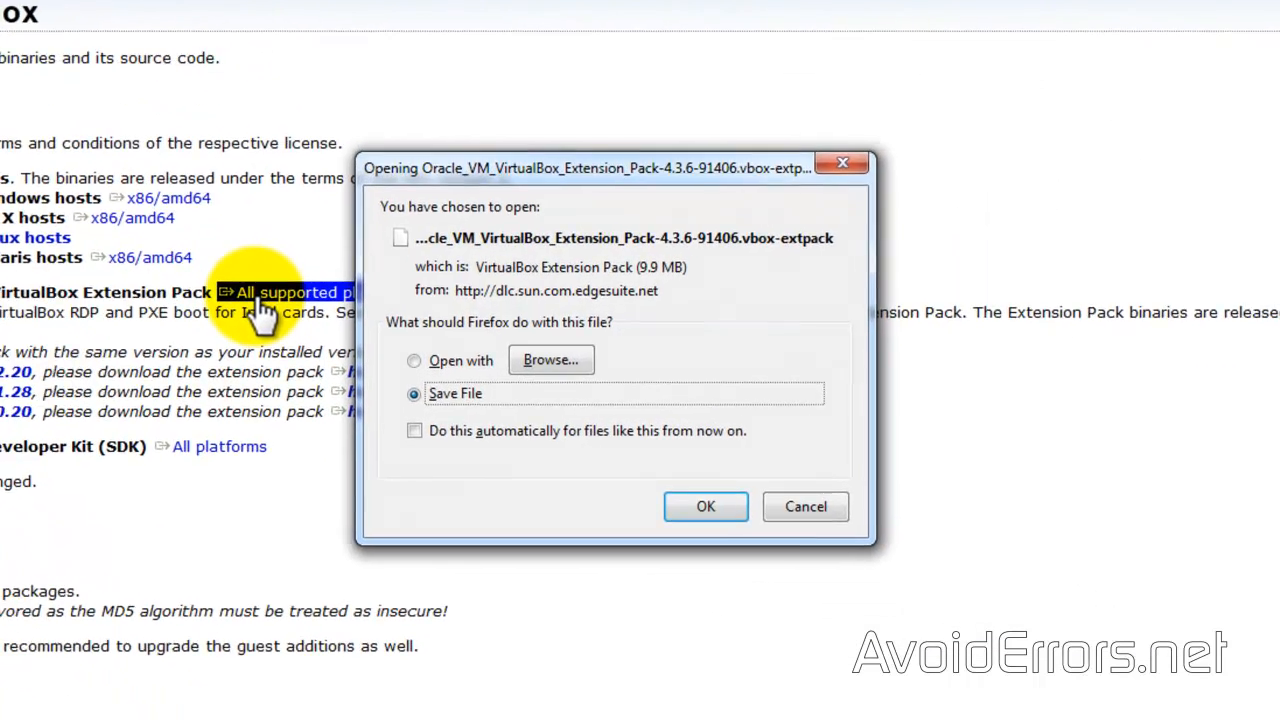
pyautogui.moveTo(410, 420)
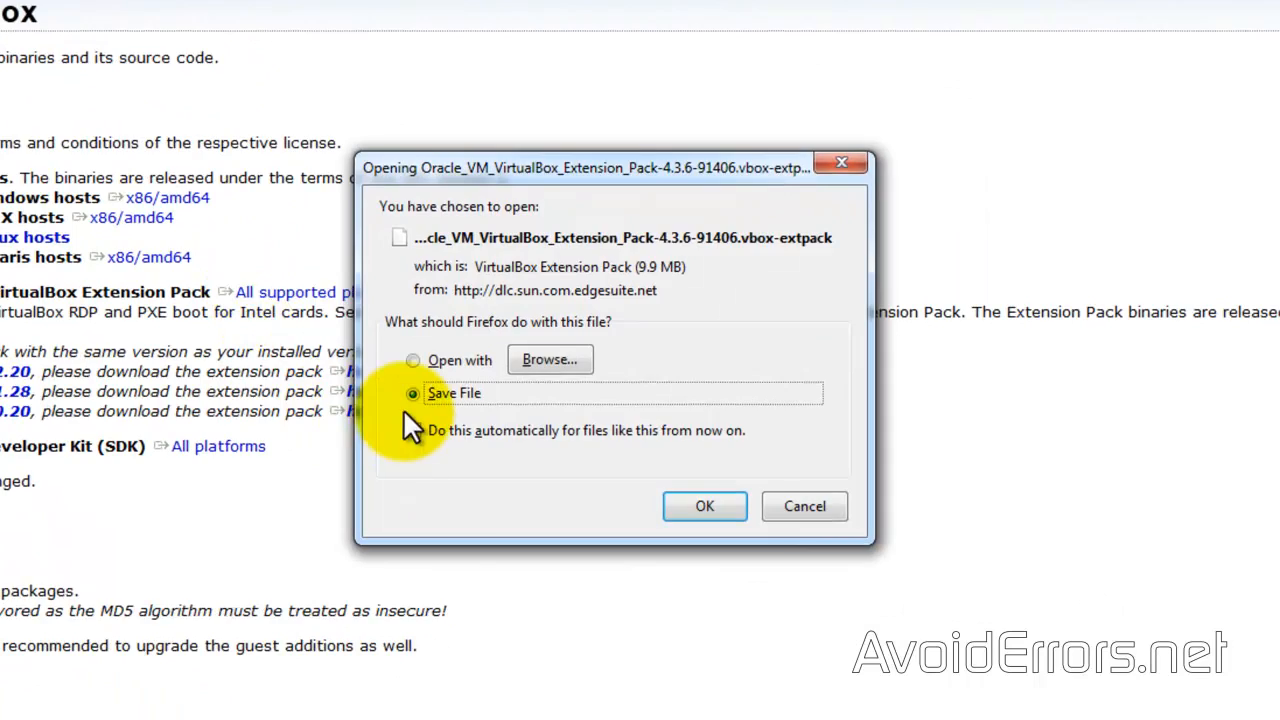
pyautogui.click(704, 504)
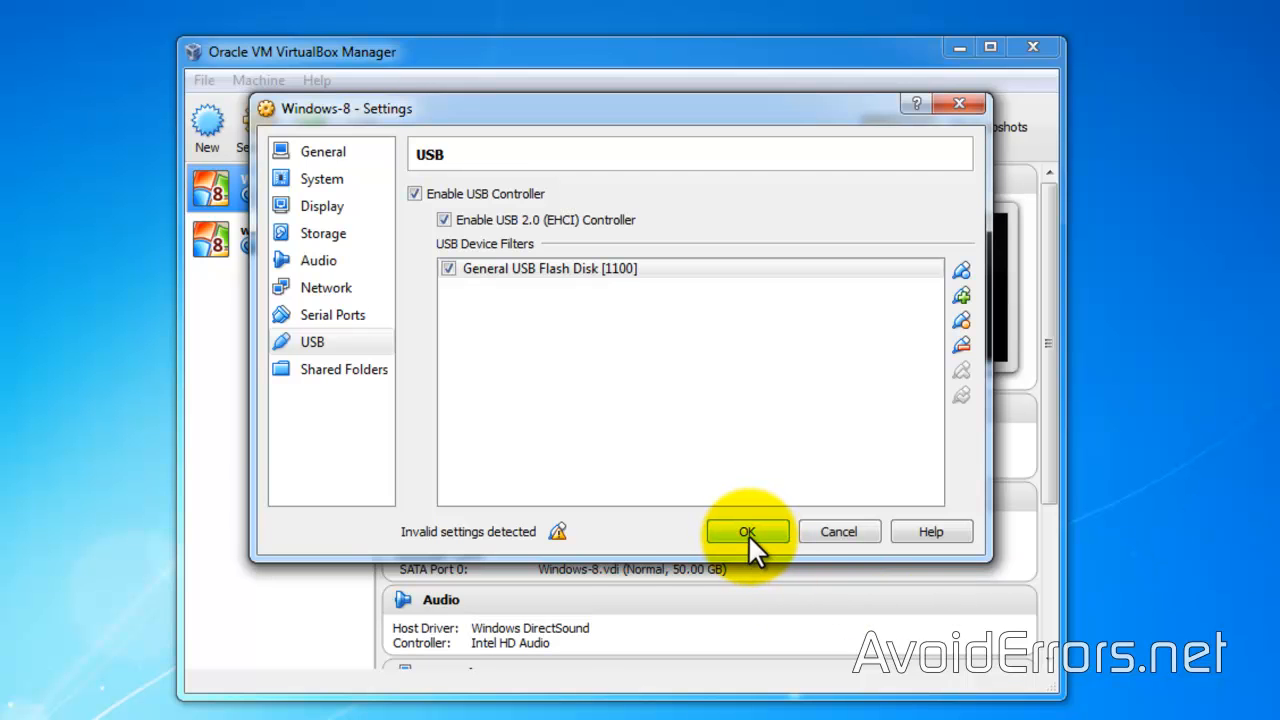
# - Close the Windows-8 settings and show the Extensions page of the global preferences
pyautogui.click(748, 532)
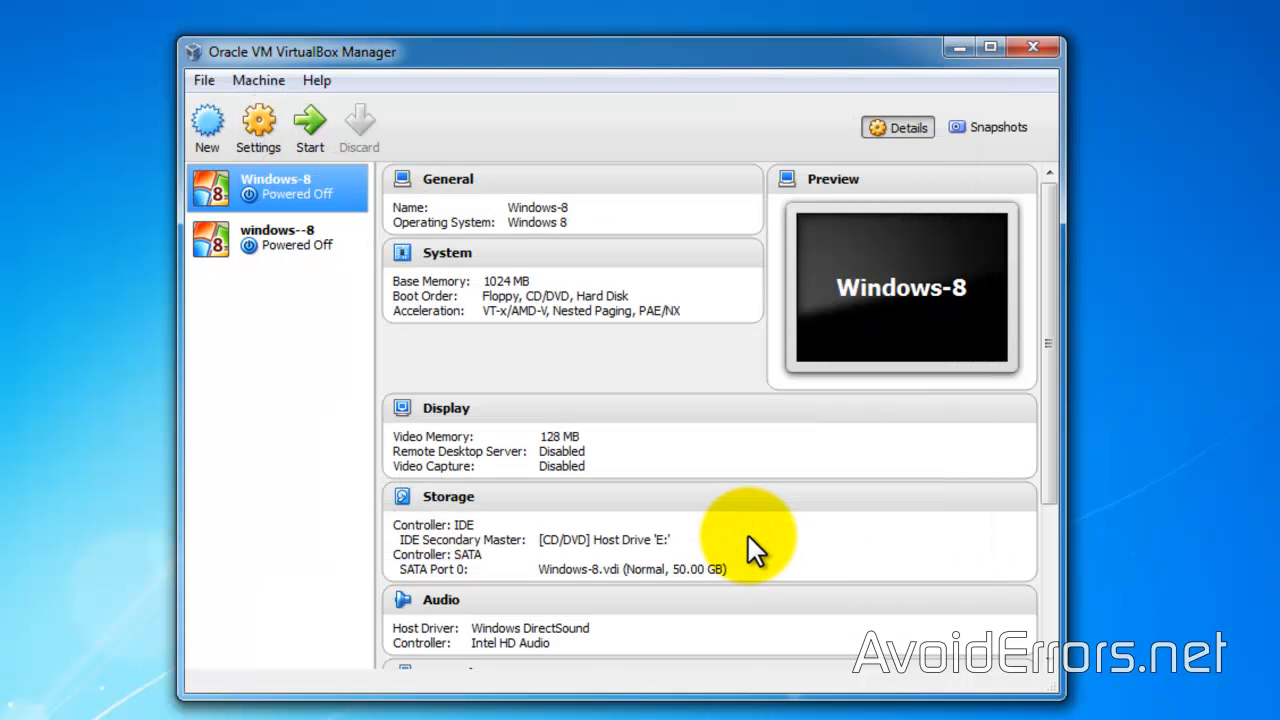
pyautogui.click(204, 80)
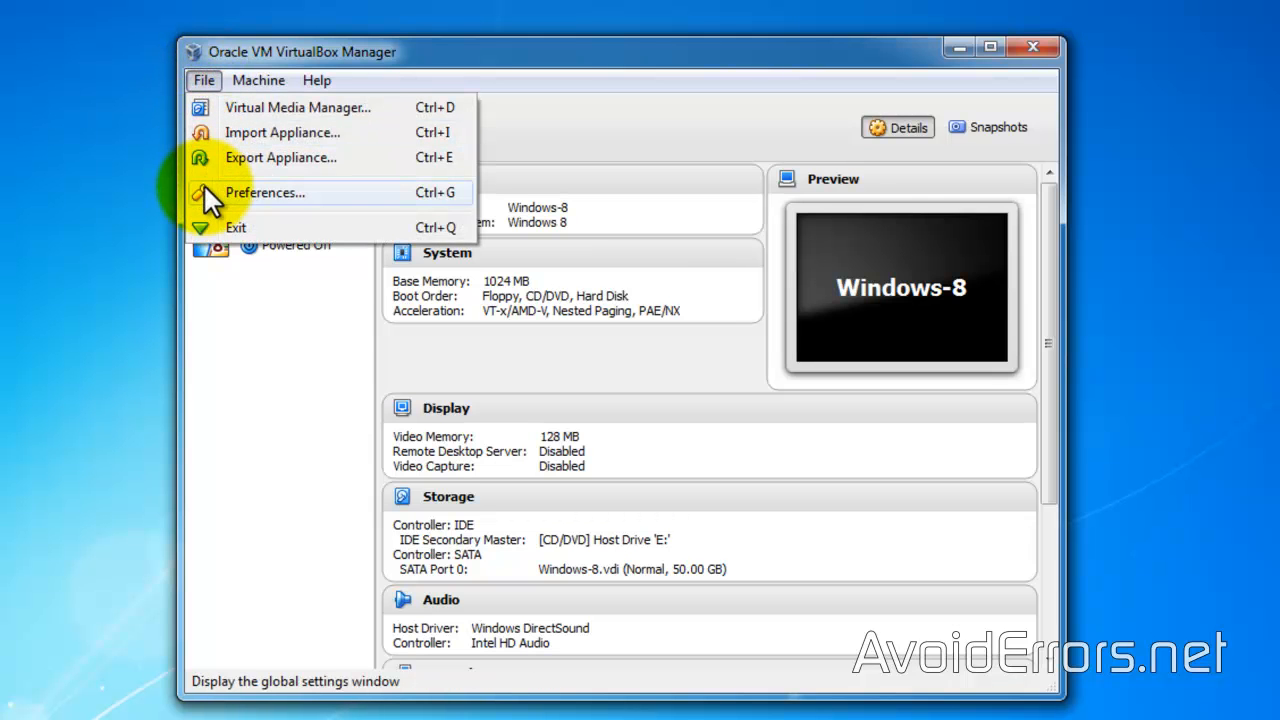
pyautogui.click(264, 192)
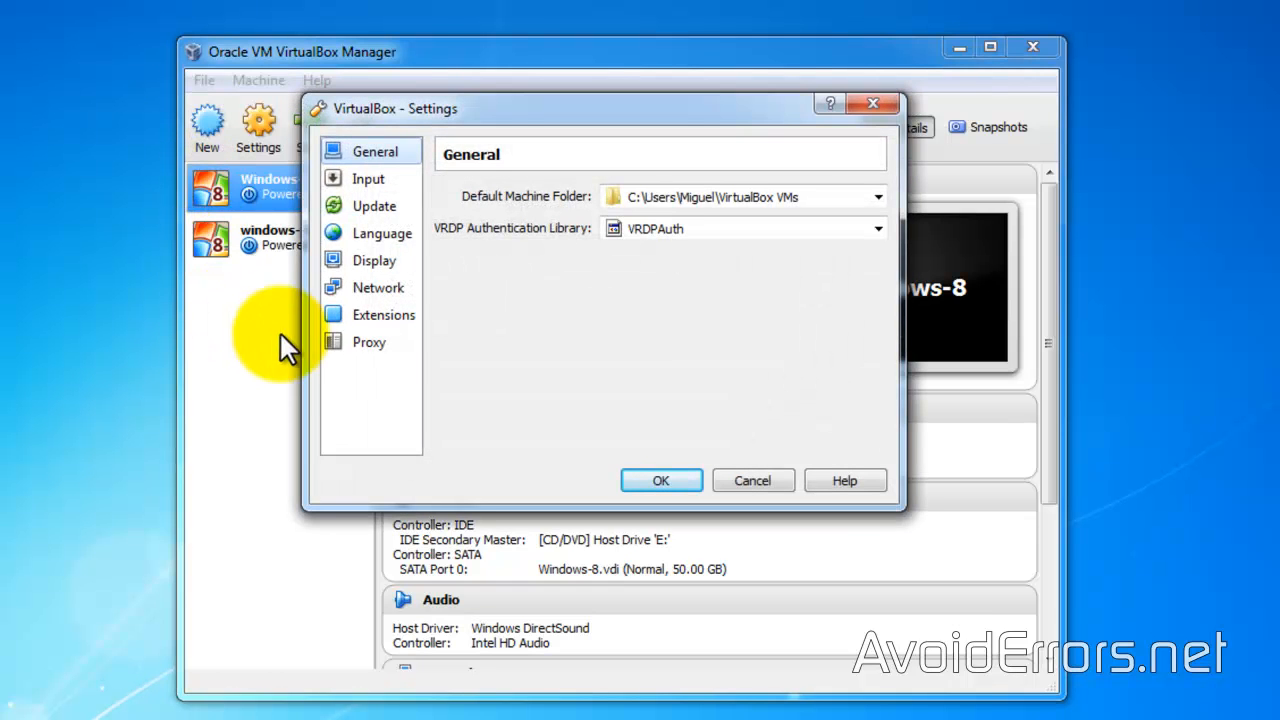
pyautogui.click(384, 314)
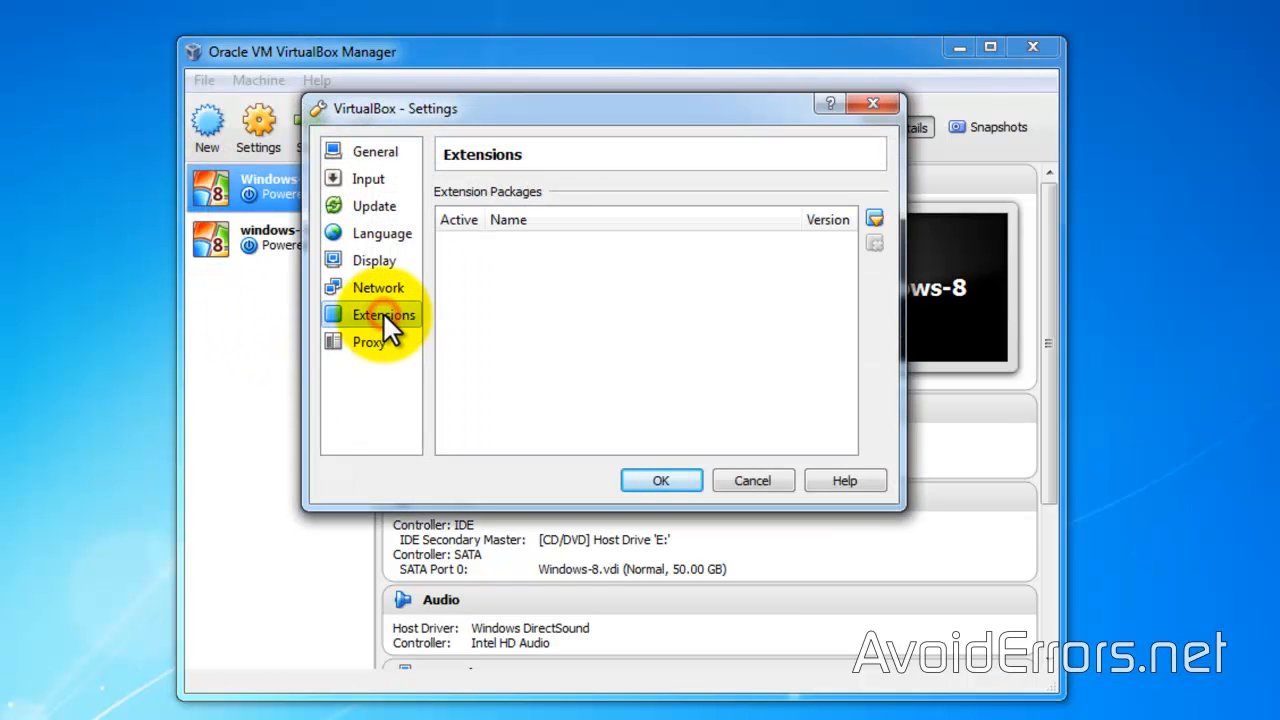
pyautogui.moveTo(830, 316)
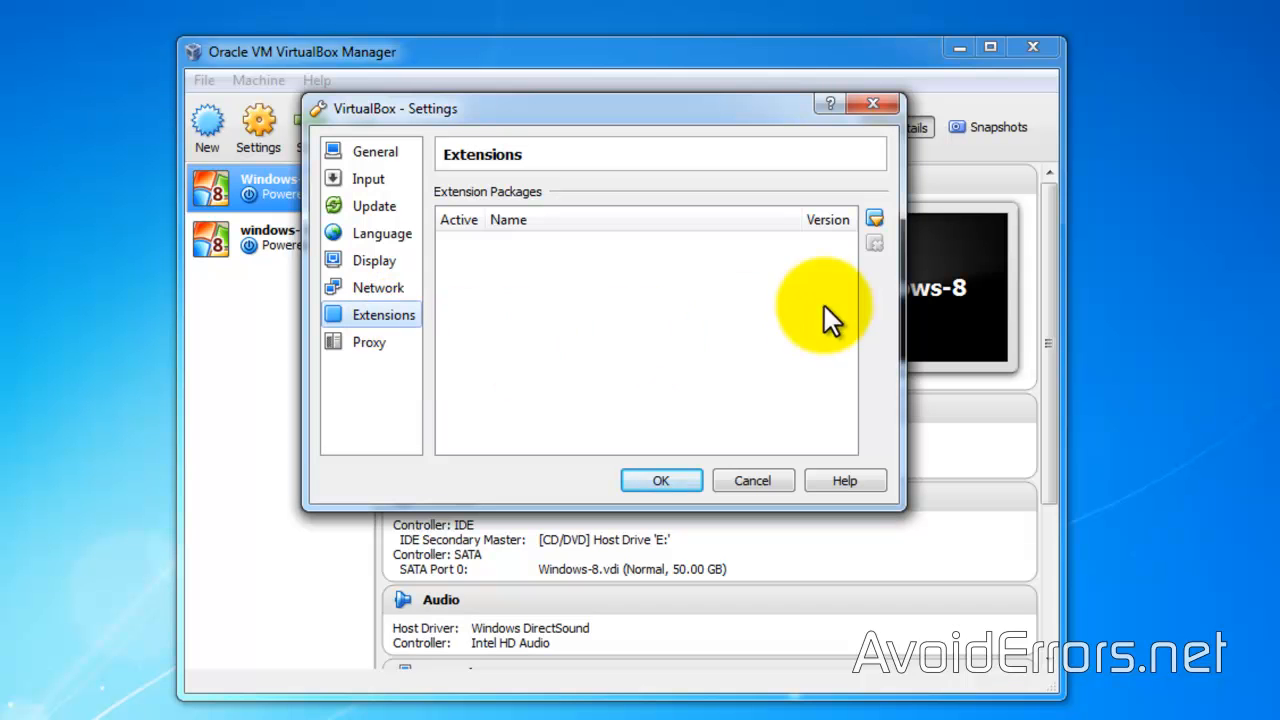
pyautogui.moveTo(874, 218)
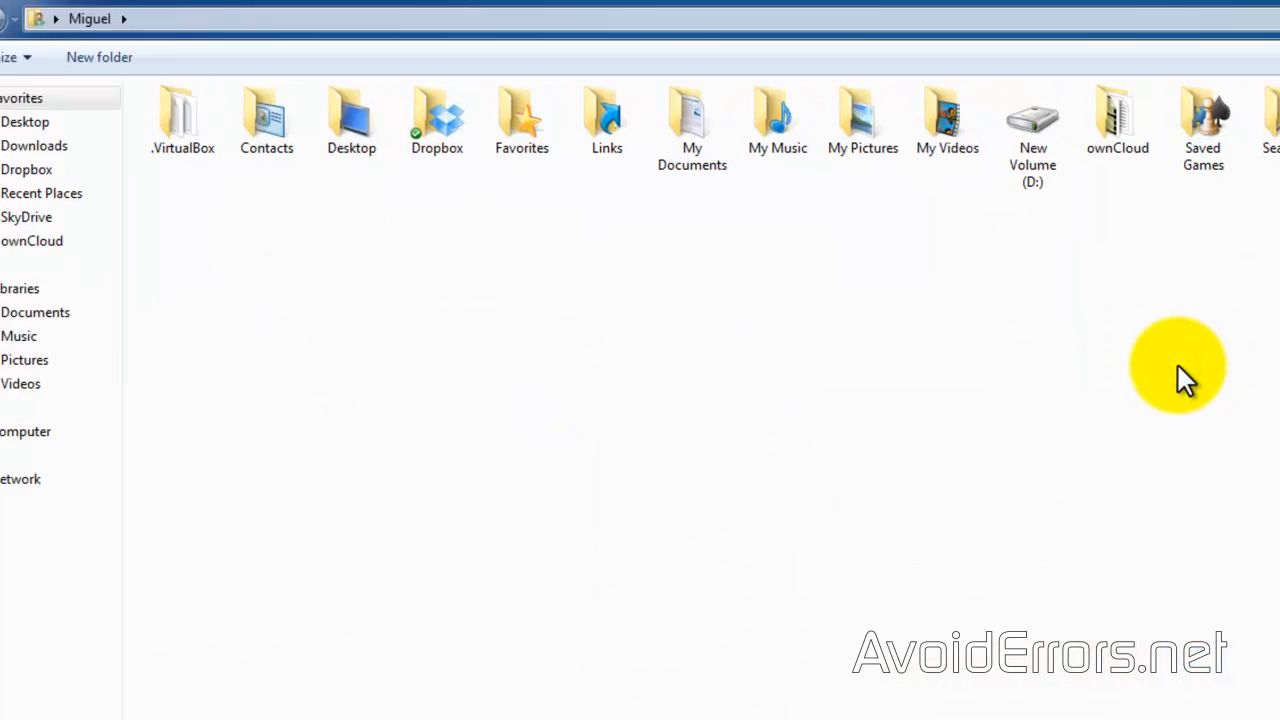
# - Pick the Extension Pack 4.3.6 file from Firefox Downloads on New Volume (D:) for installation
pyautogui.click(84, 464)
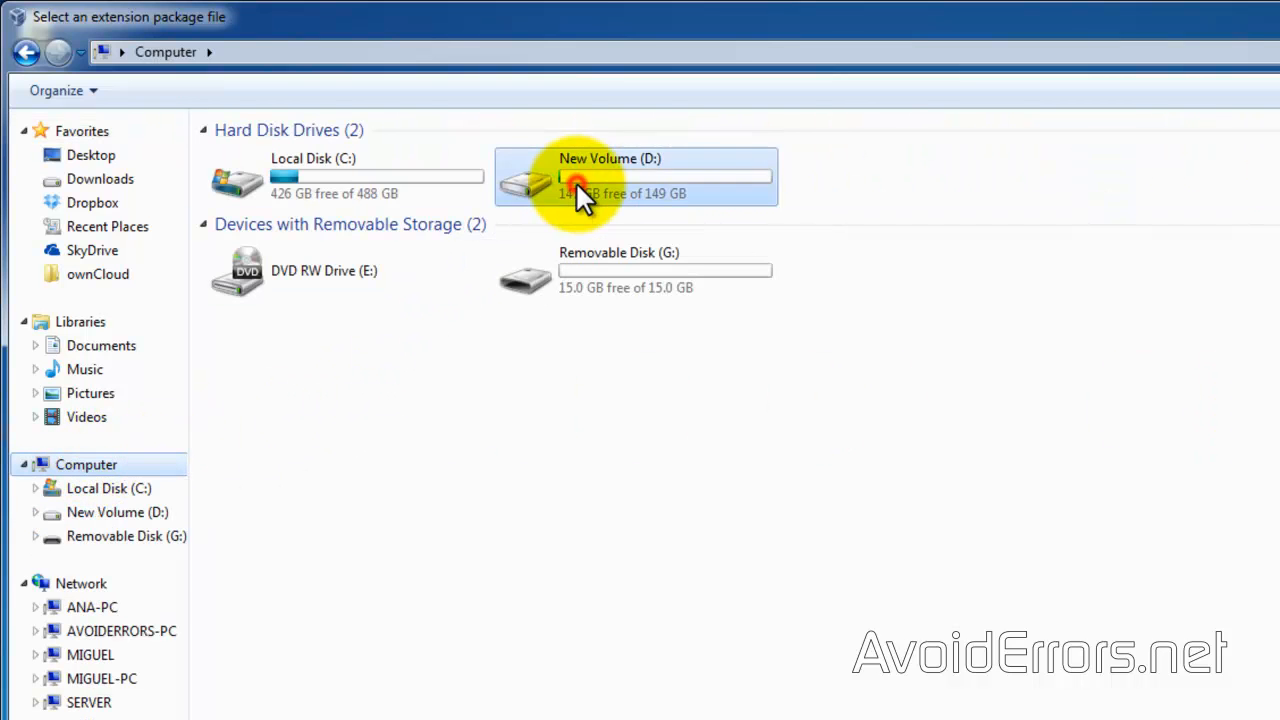
pyautogui.doubleClick(636, 176)
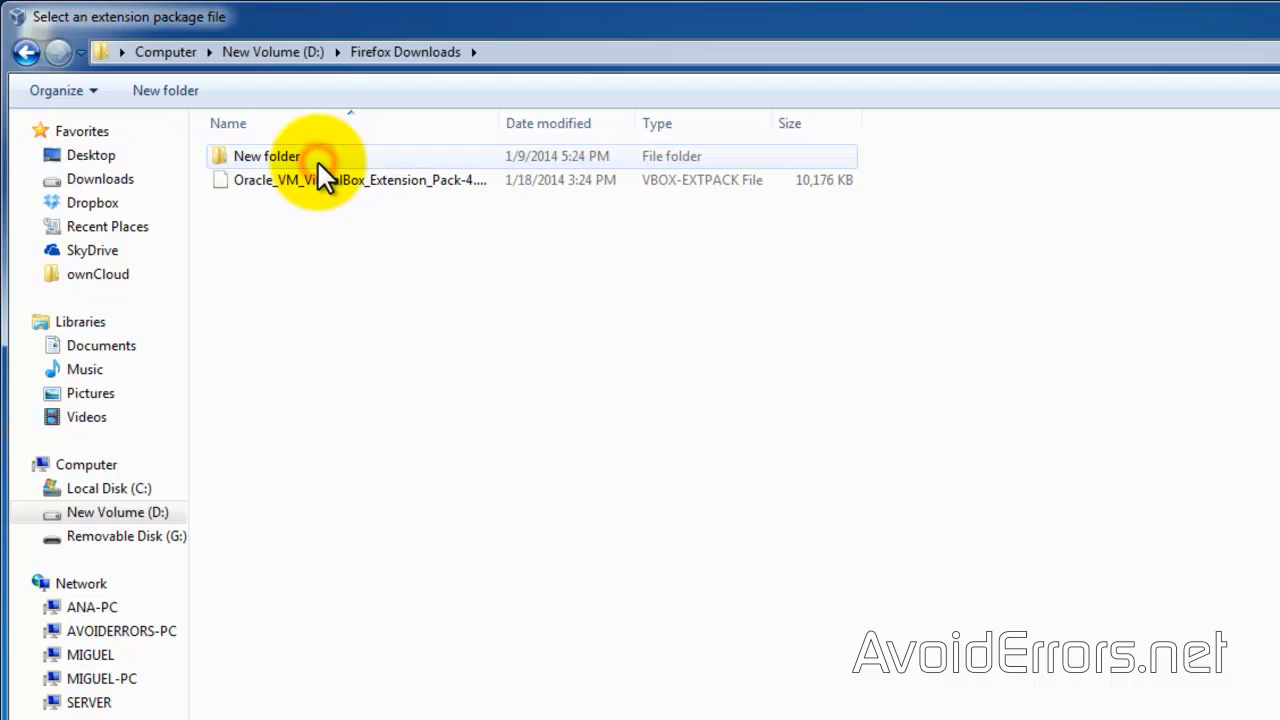
pyautogui.click(360, 180)
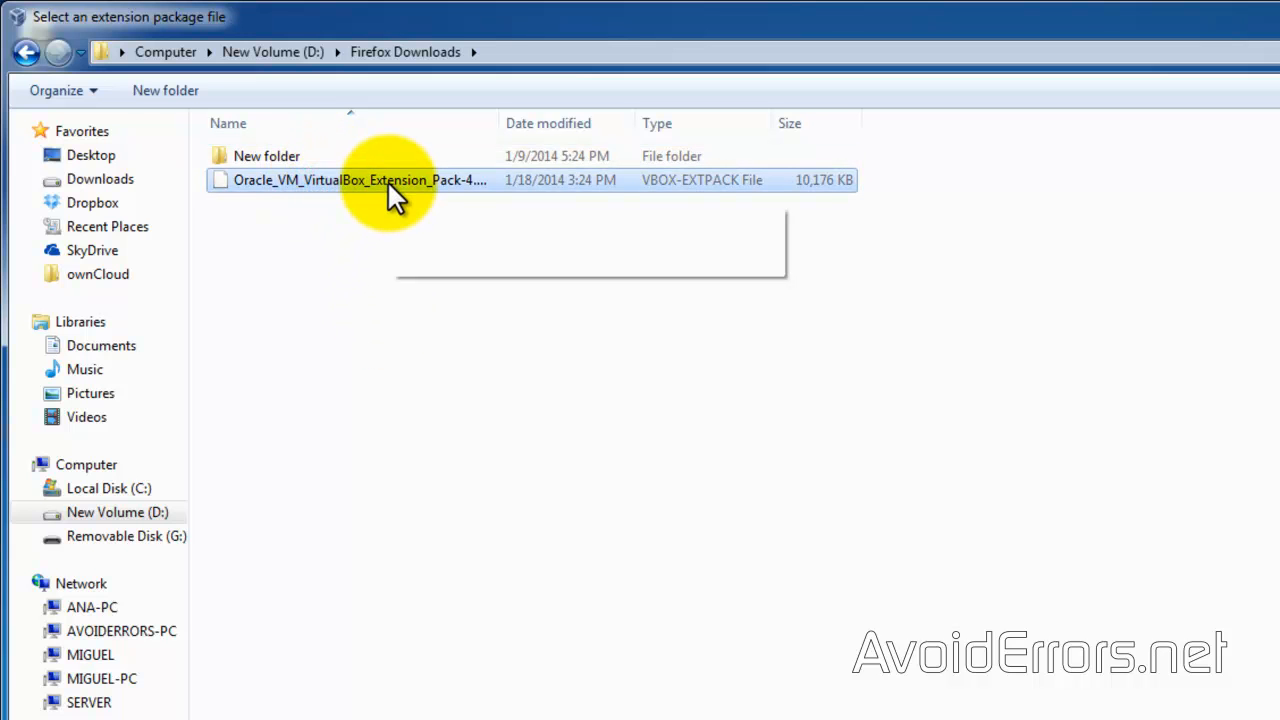
pyautogui.doubleClick(358, 180)
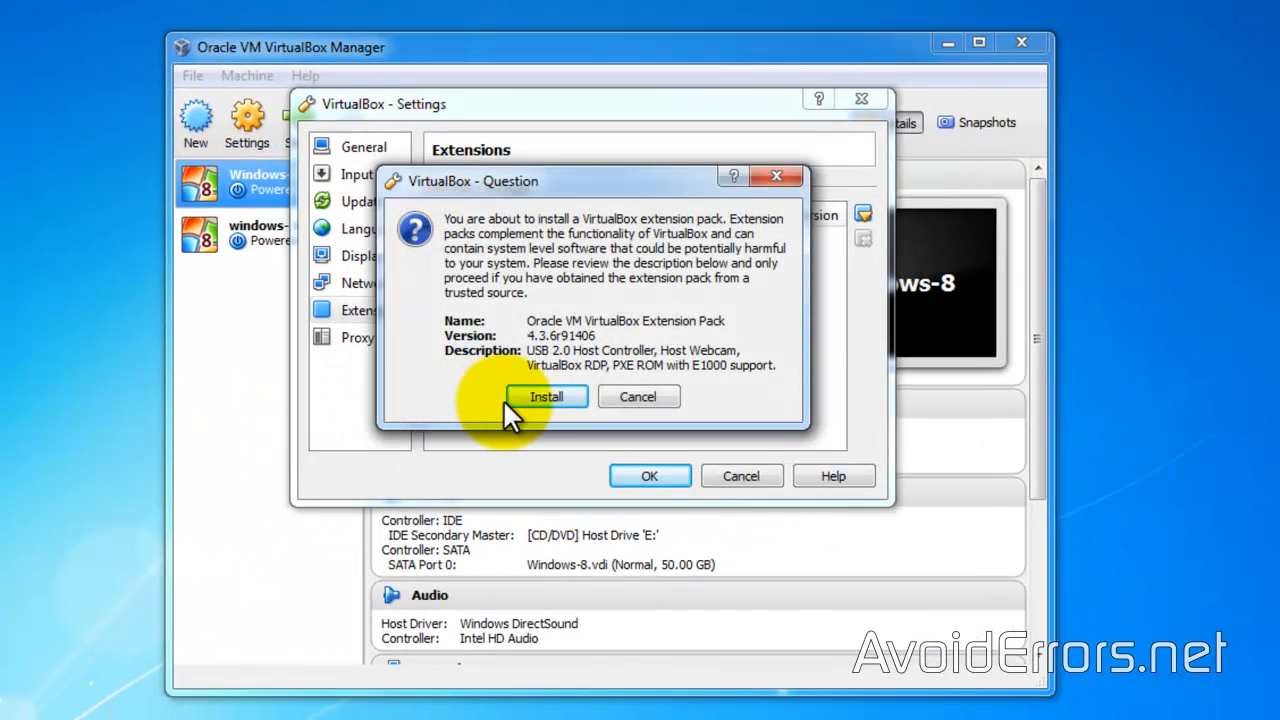
# - Install the Extension Pack 4.3.6r91406, accepting its license, and close the global settings
pyautogui.click(546, 396)
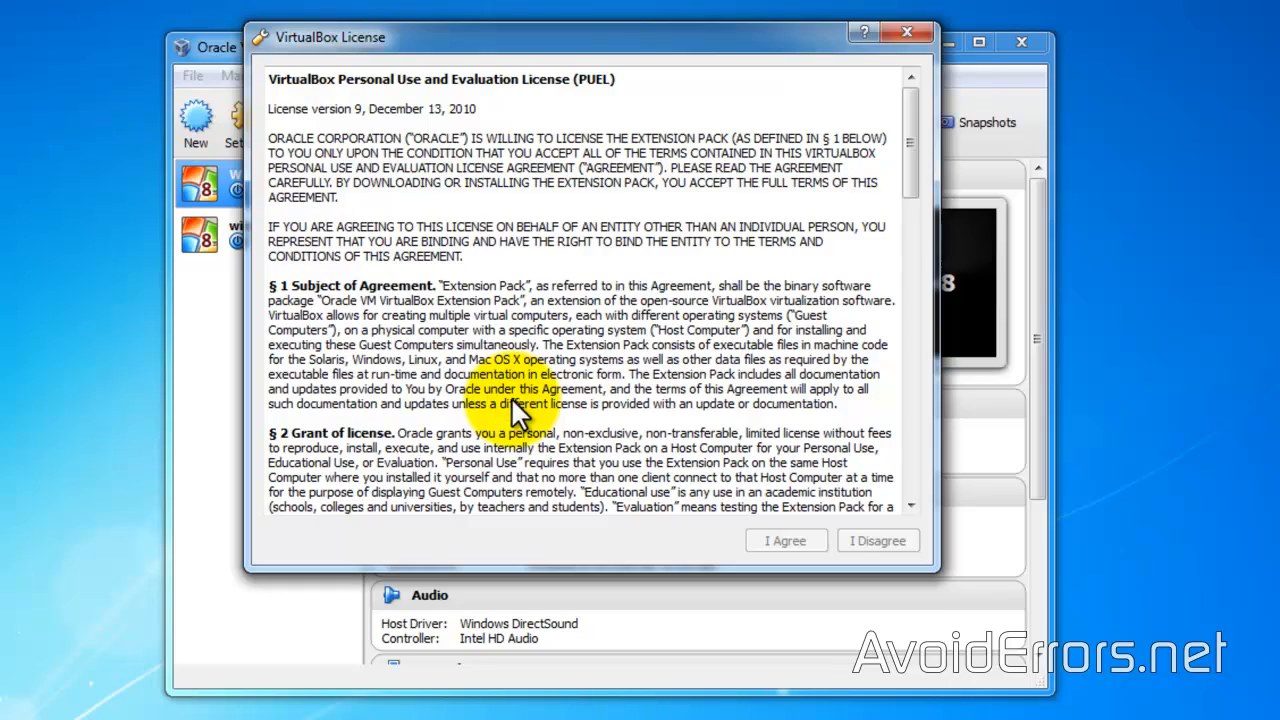
pyautogui.scroll(-3)
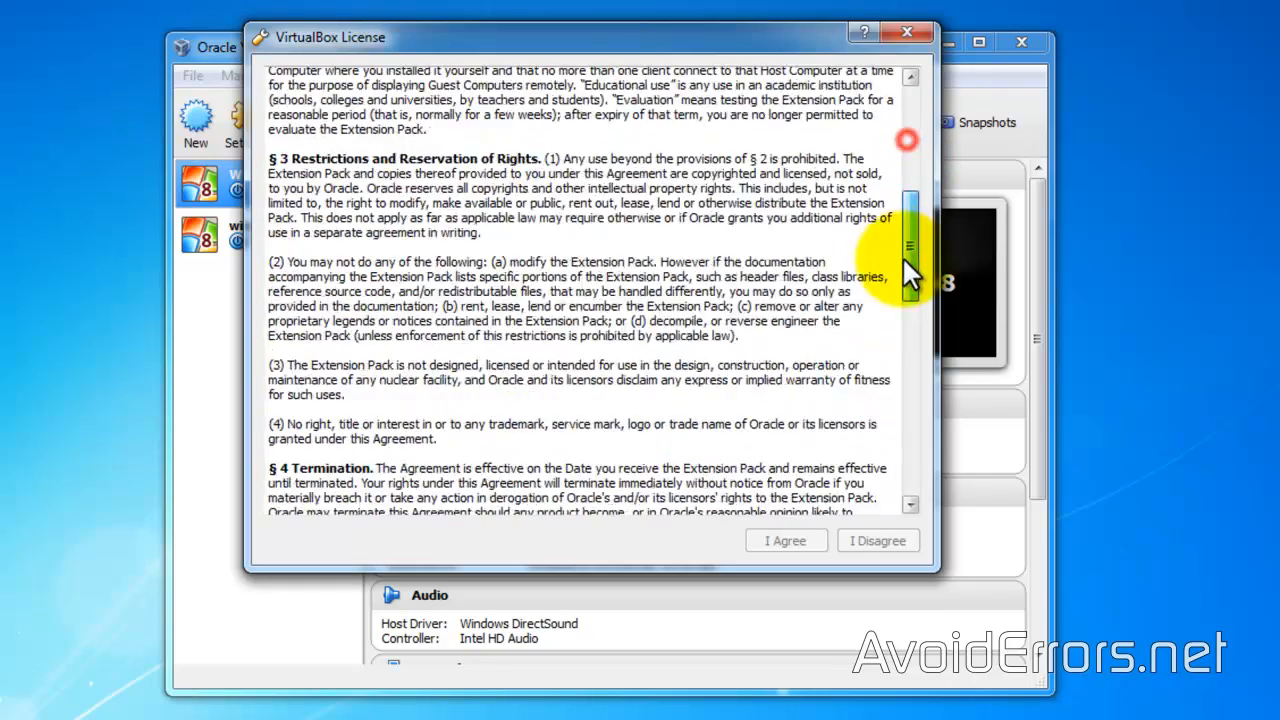
pyautogui.scroll(-3)
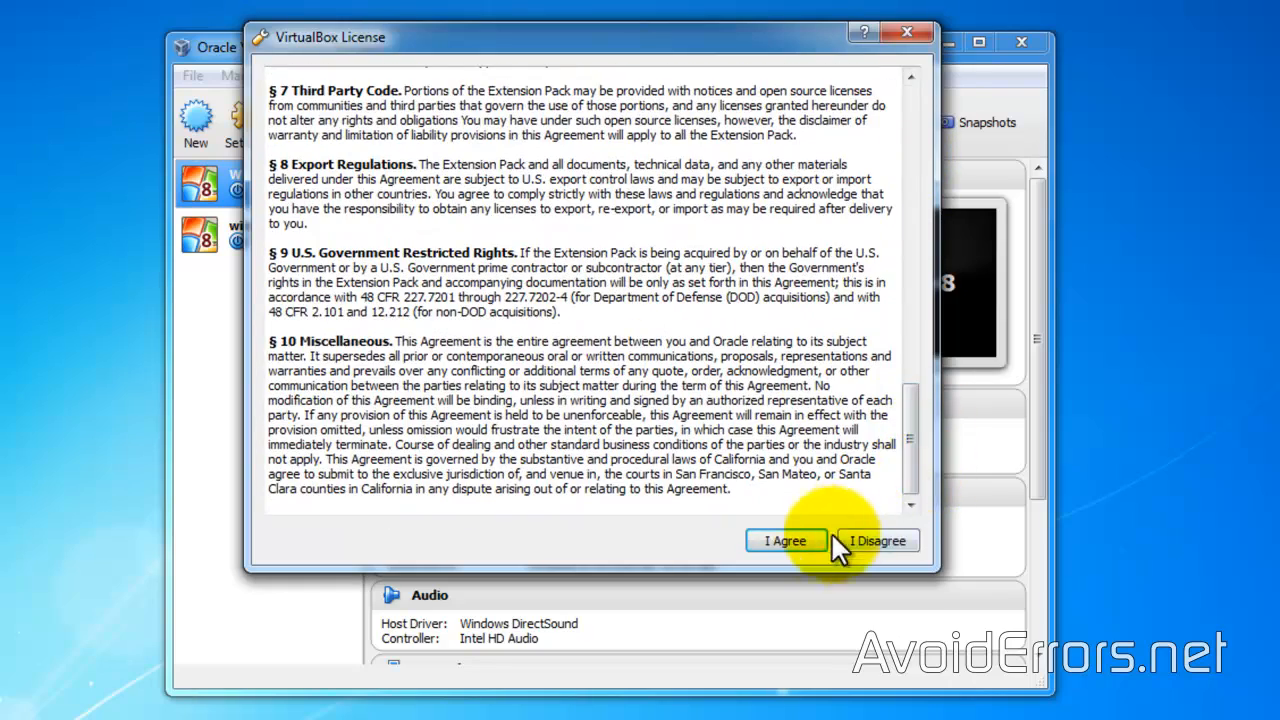
pyautogui.click(786, 540)
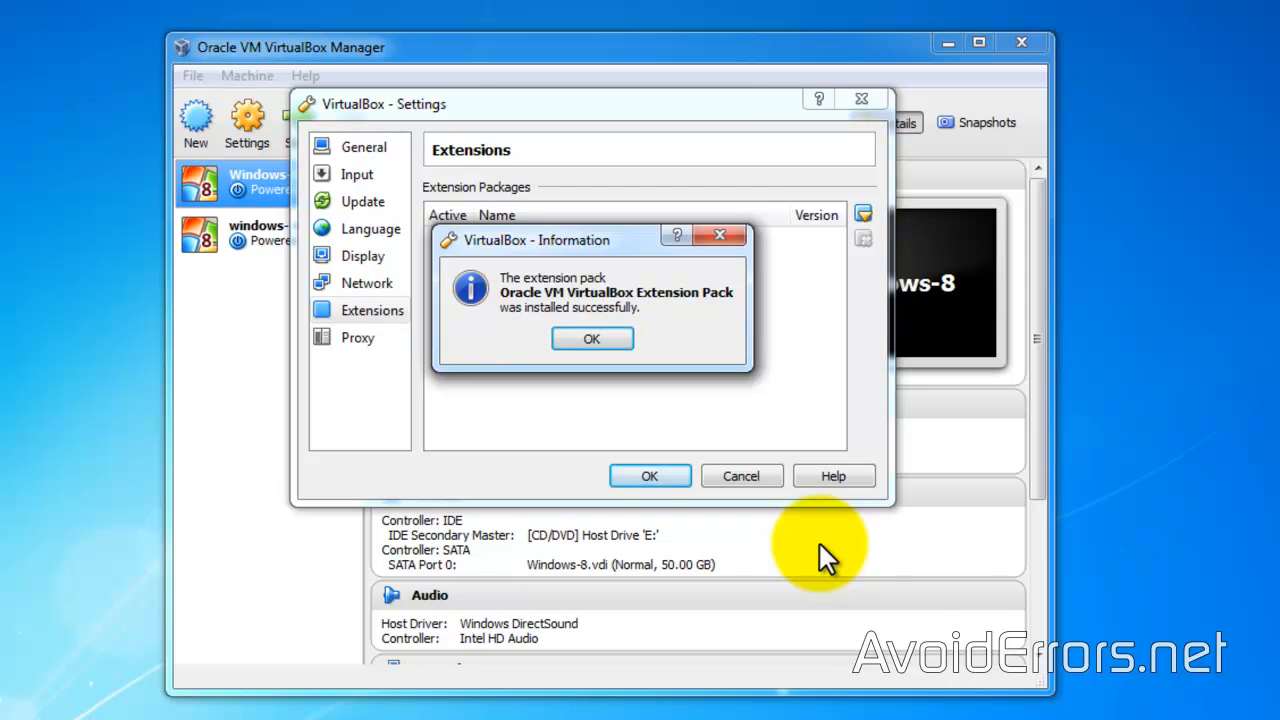
pyautogui.click(592, 338)
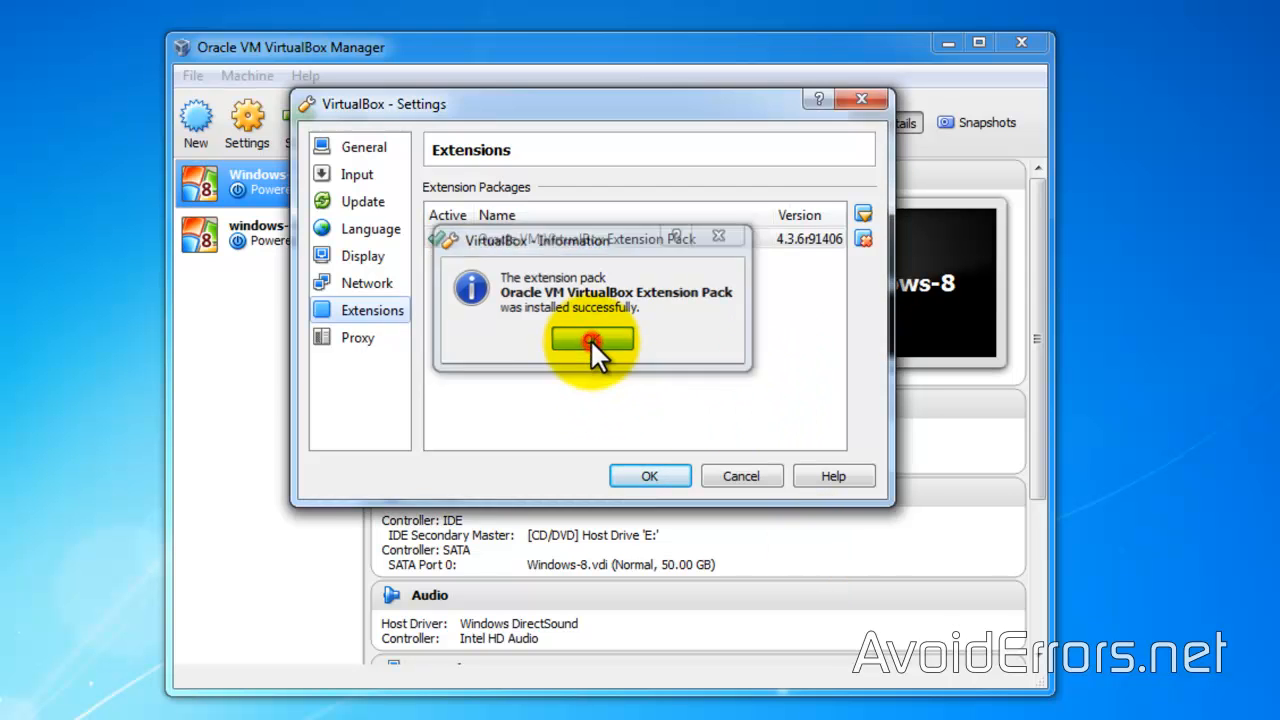
pyautogui.click(592, 340)
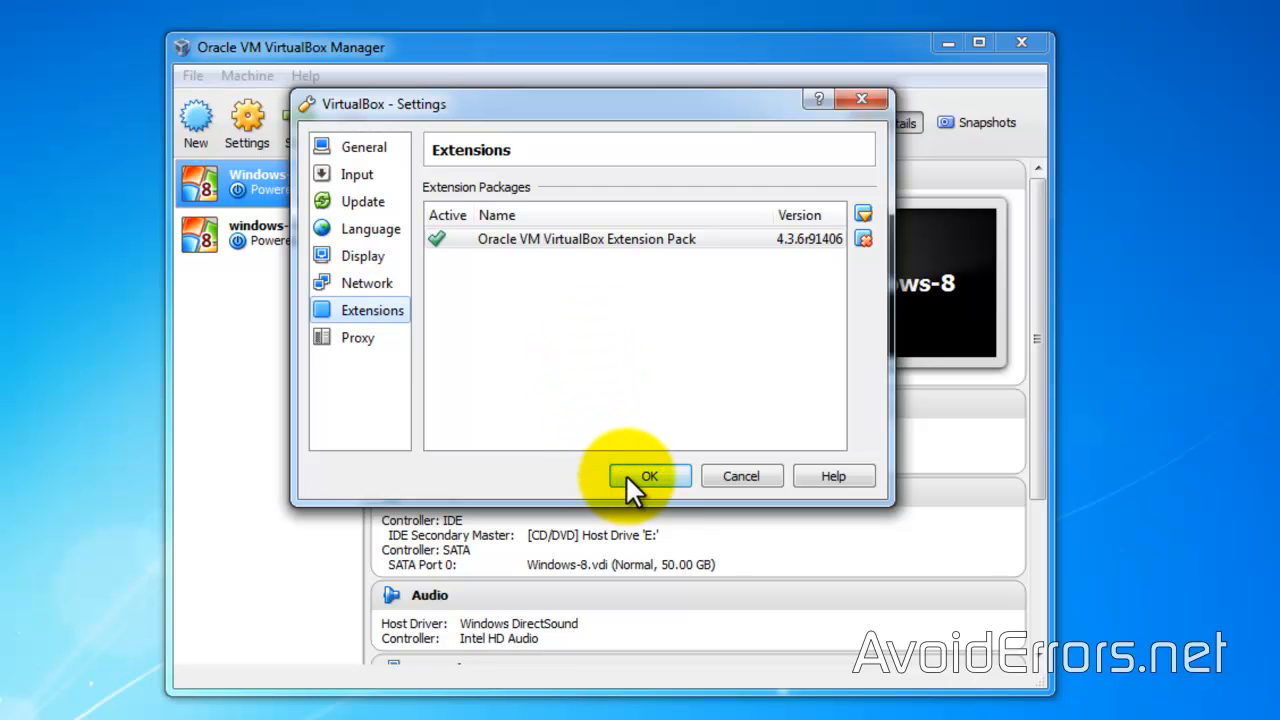
pyautogui.click(648, 476)
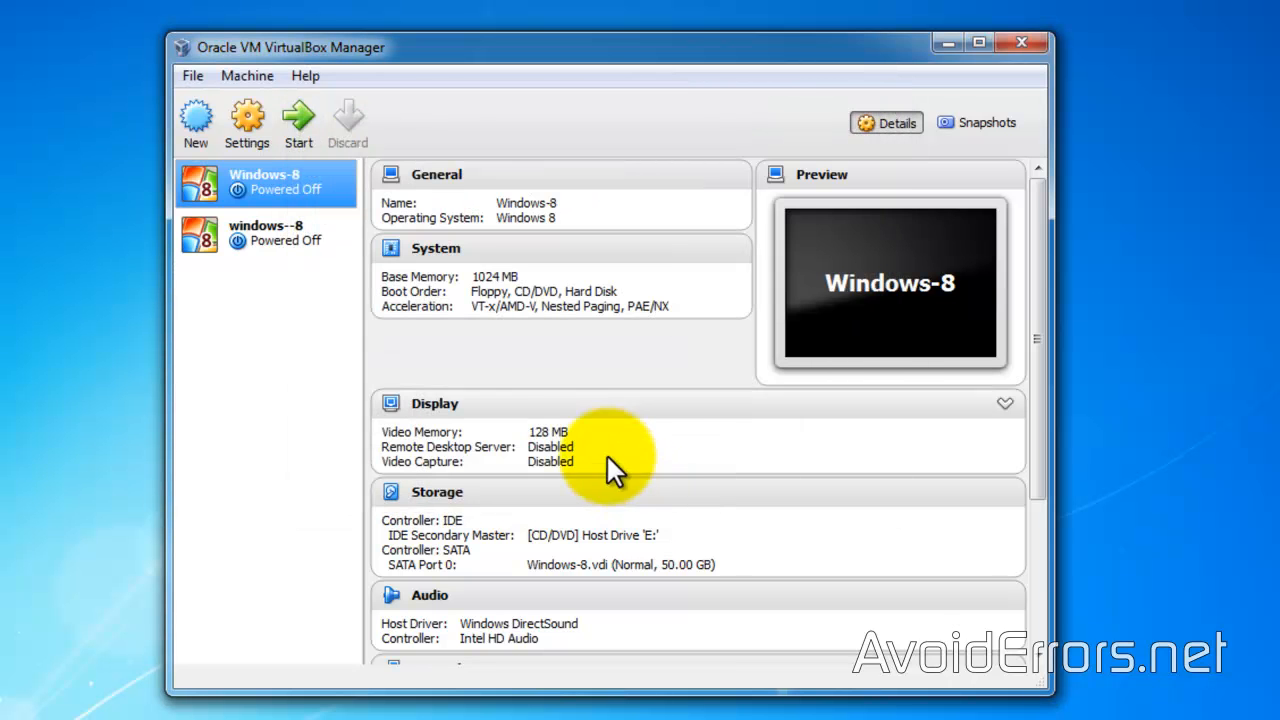
pyautogui.moveTo(320, 184)
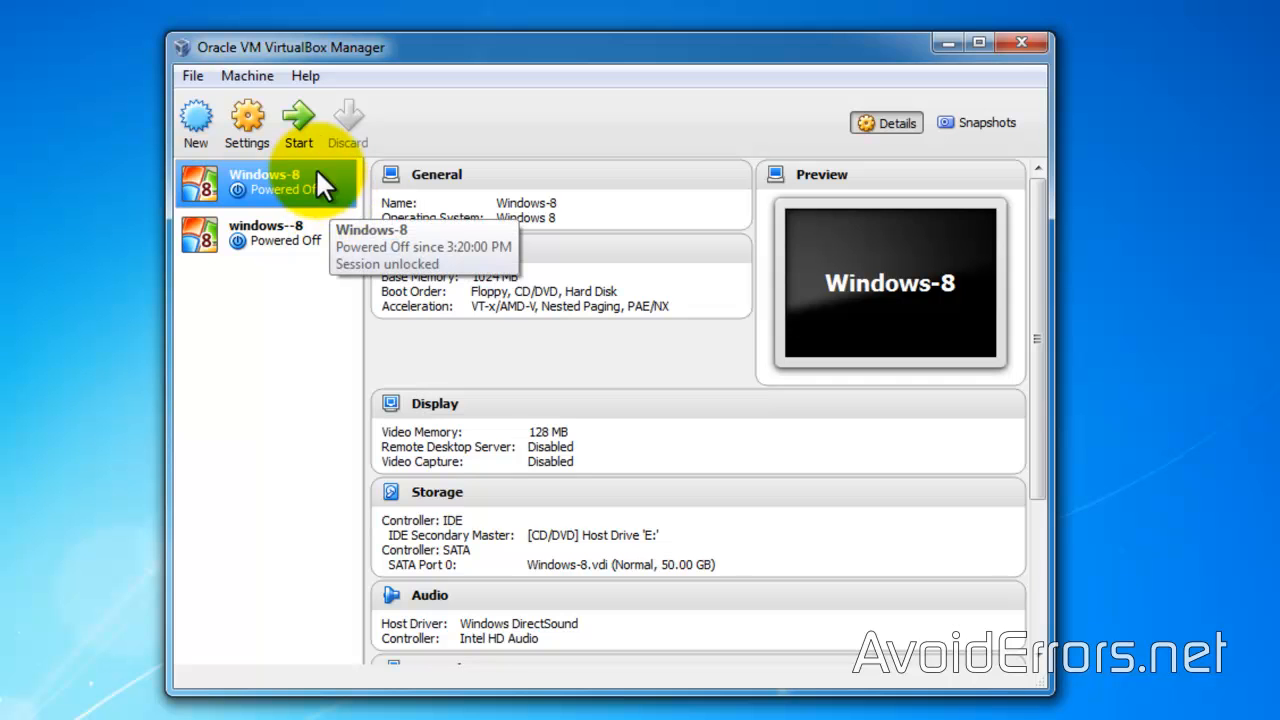
# - Start the Windows-8 virtual machine
pyautogui.click(298, 114)
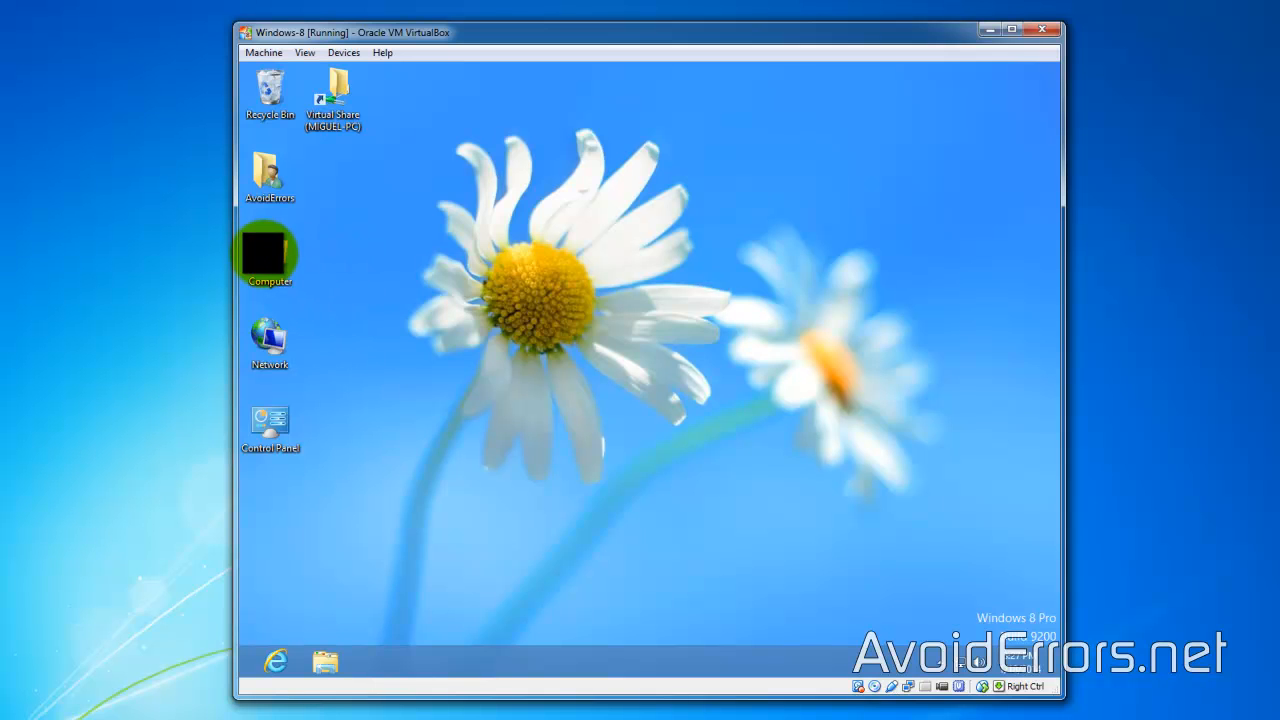
# - In the guest, browse Removable Disk (E:) from Computer, showing its New folder
pyautogui.doubleClick(268, 252)
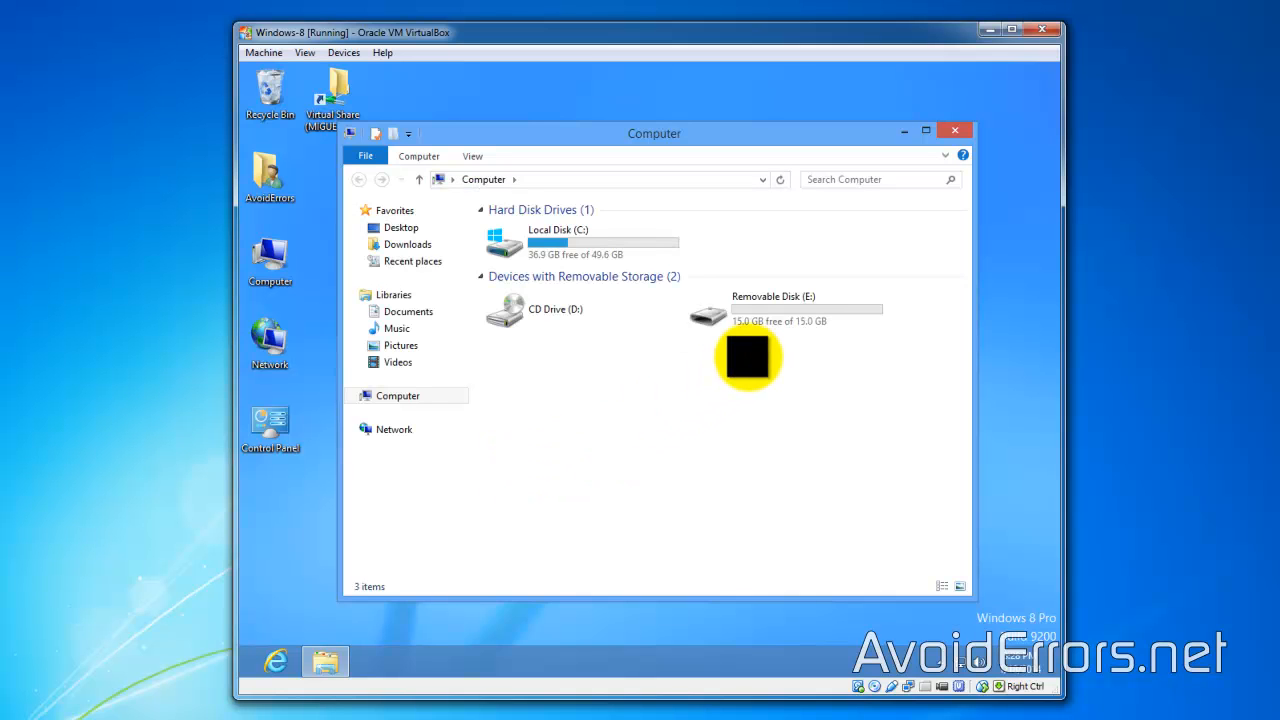
pyautogui.click(776, 310)
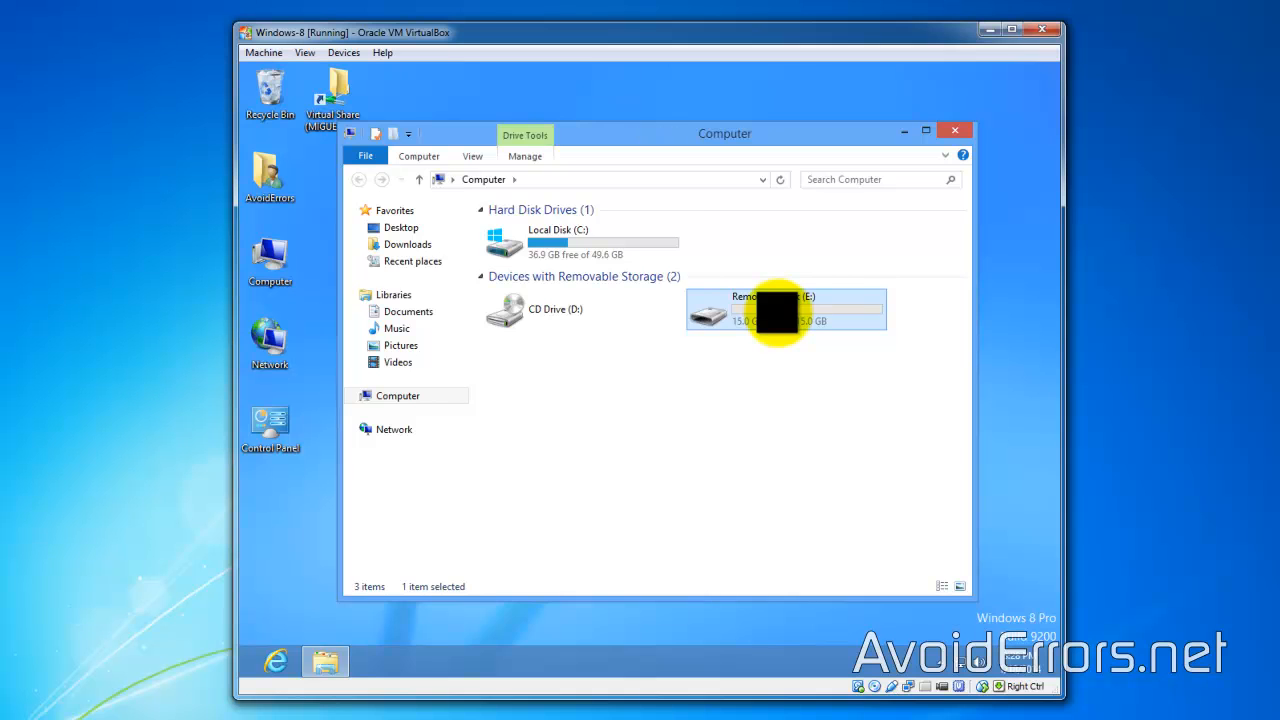
pyautogui.doubleClick(784, 308)
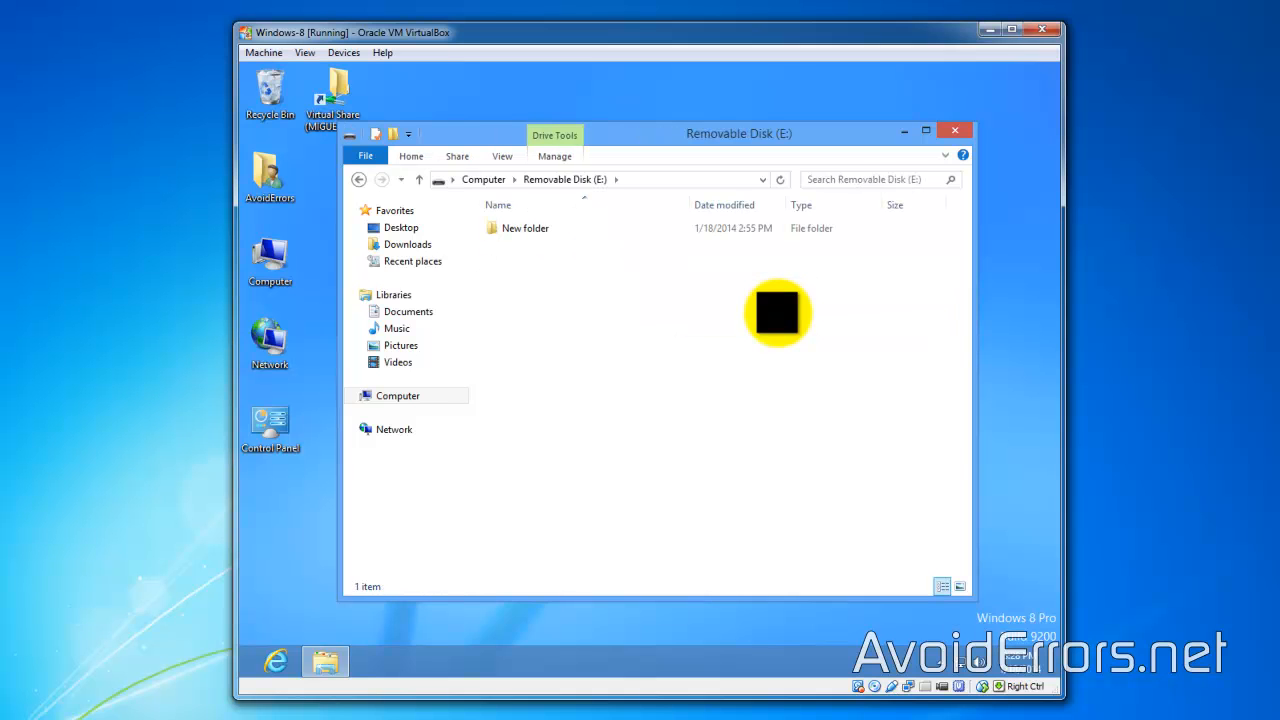